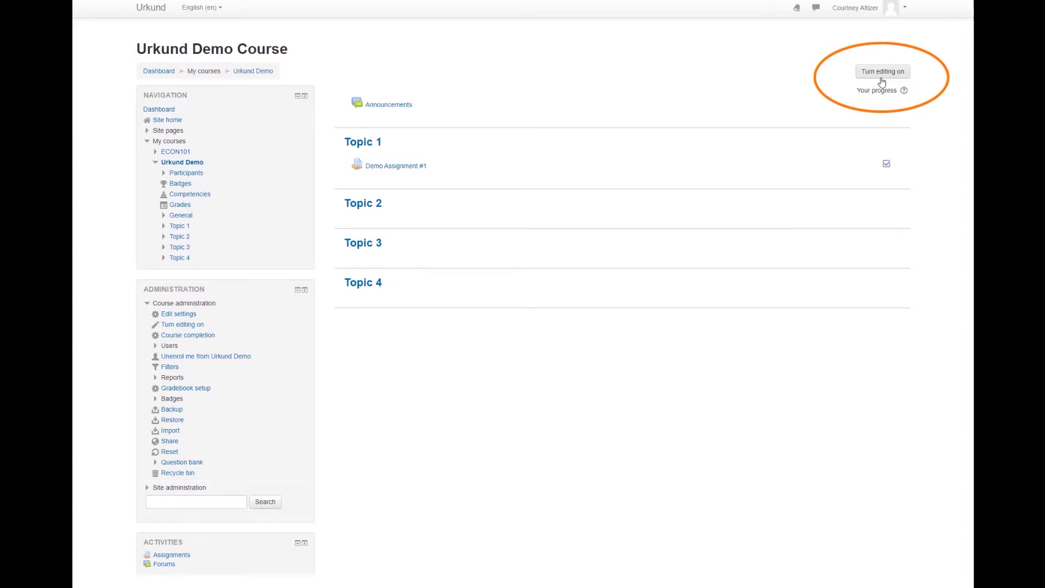
Turn on editing mode for the Urkund Demo Course
{"action": "left_click", "coordinate": [881, 72]}
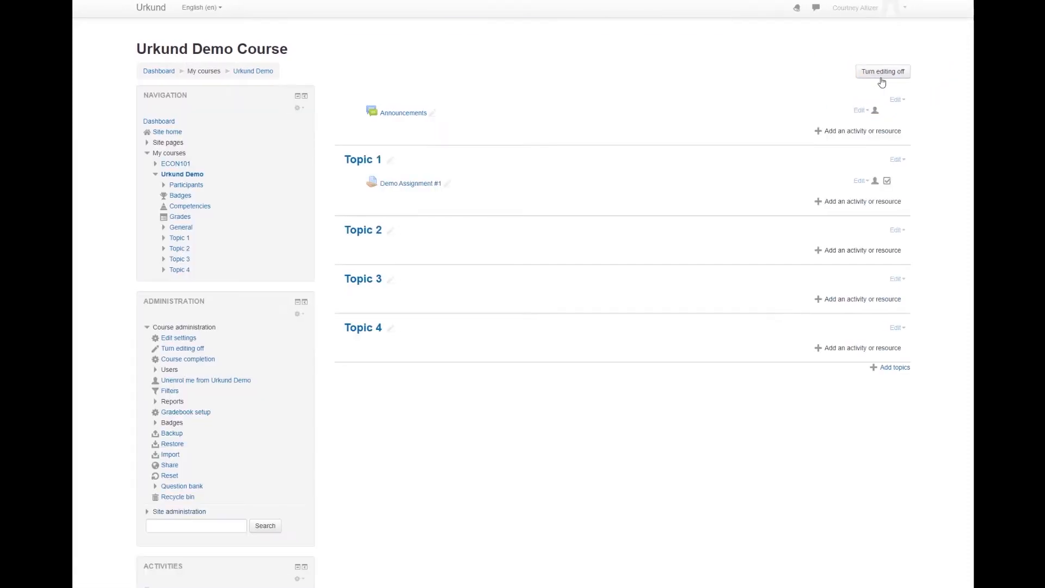
{"action": "left_click", "coordinate": [882, 71]}
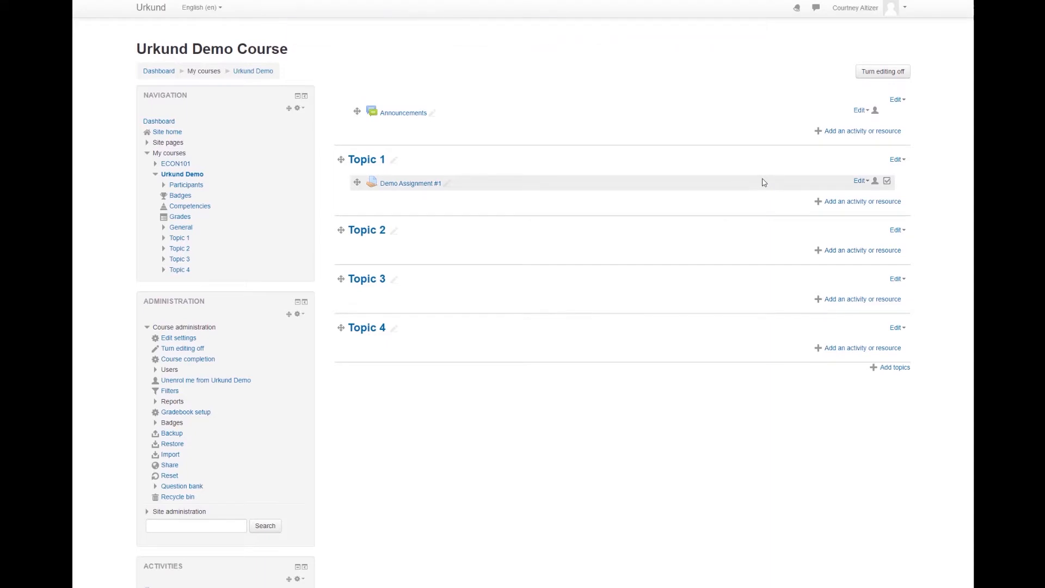
{"action": "mouse_move", "coordinate": [846, 213]}
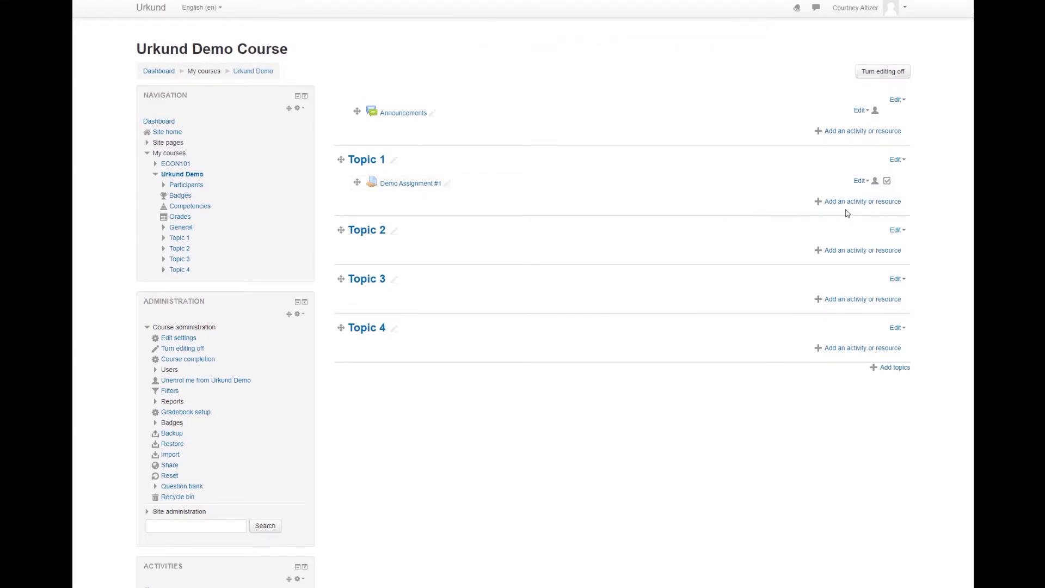
{"action": "mouse_move", "coordinate": [849, 213]}
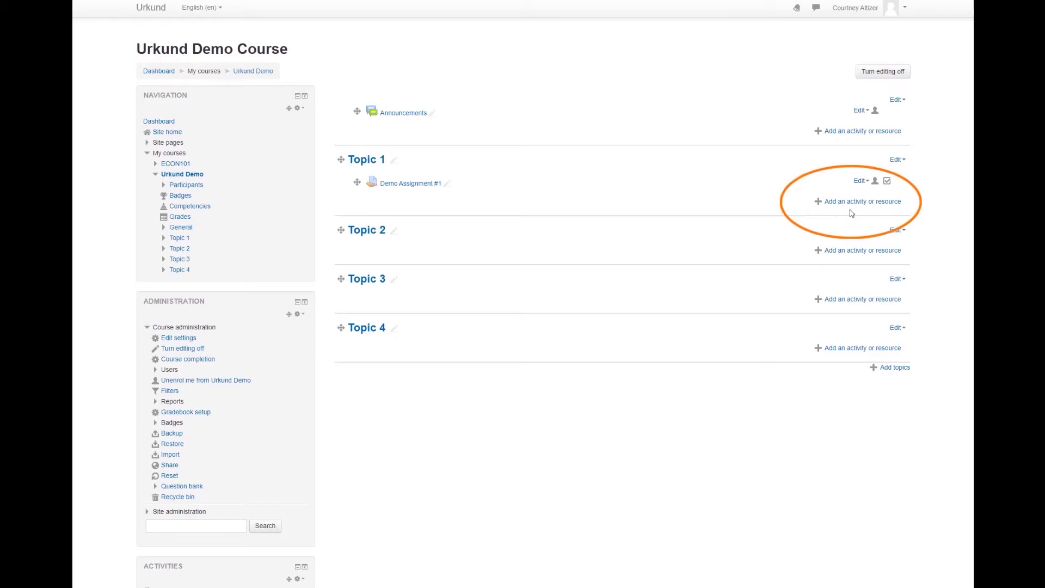
{"action": "mouse_move", "coordinate": [862, 202]}
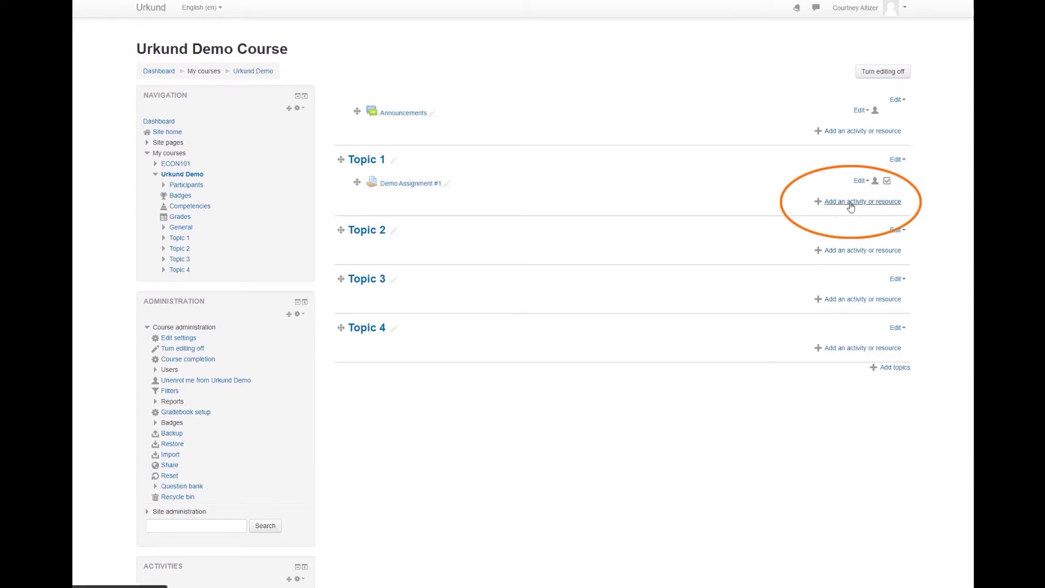
Add an Assignment activity to Topic 1 from the activity chooser
{"action": "left_click", "coordinate": [861, 201]}
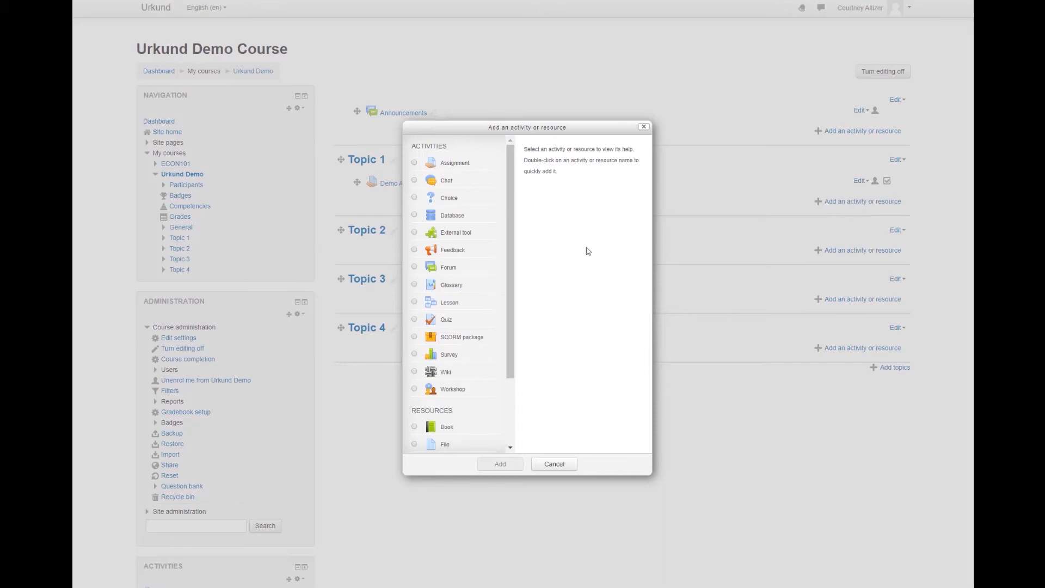
{"action": "mouse_move", "coordinate": [584, 251]}
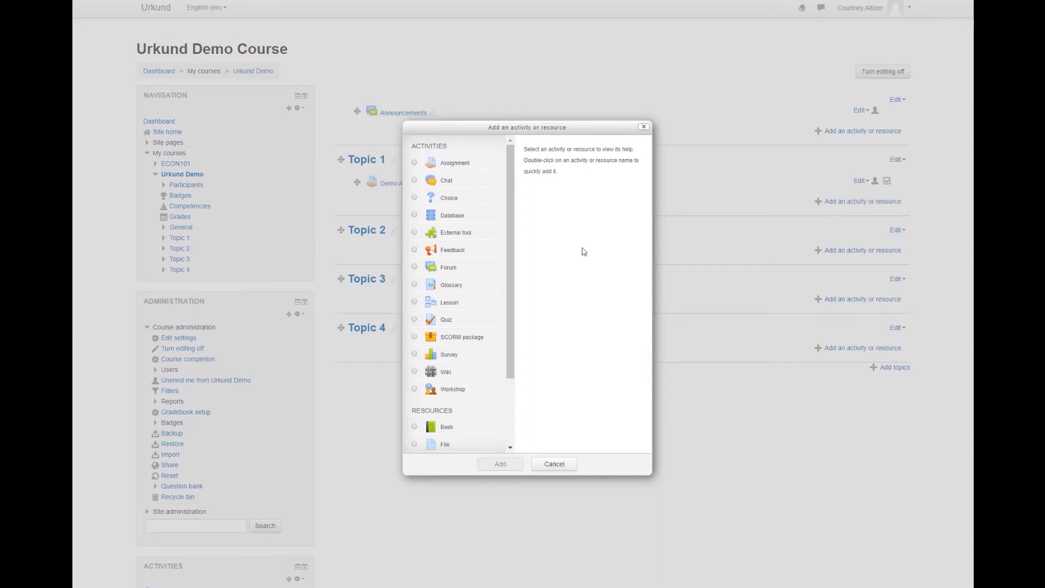
{"action": "mouse_move", "coordinate": [461, 167]}
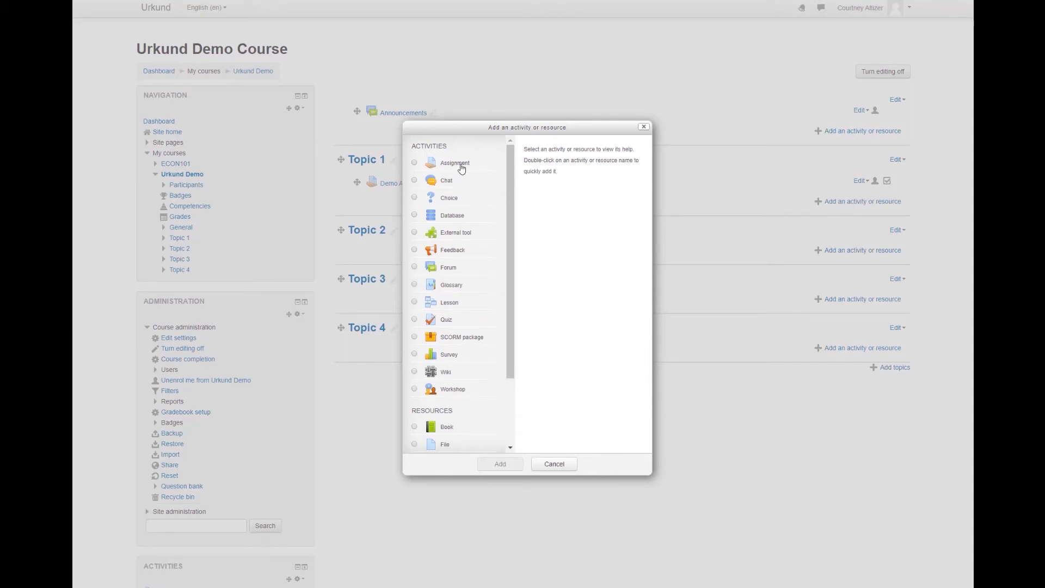
{"action": "mouse_move", "coordinate": [458, 166]}
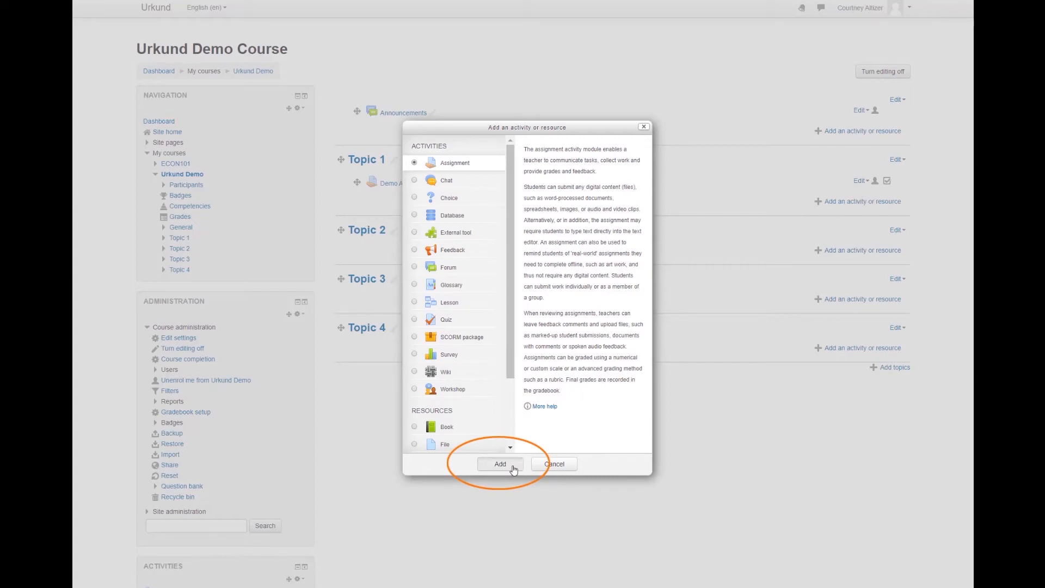
{"action": "left_click", "coordinate": [499, 463]}
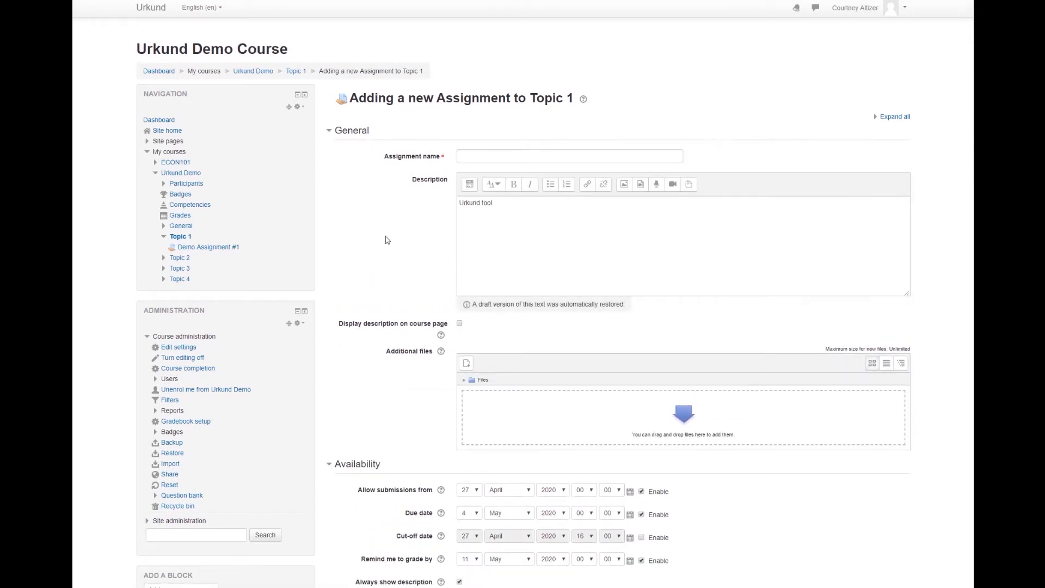
{"action": "mouse_move", "coordinate": [392, 236]}
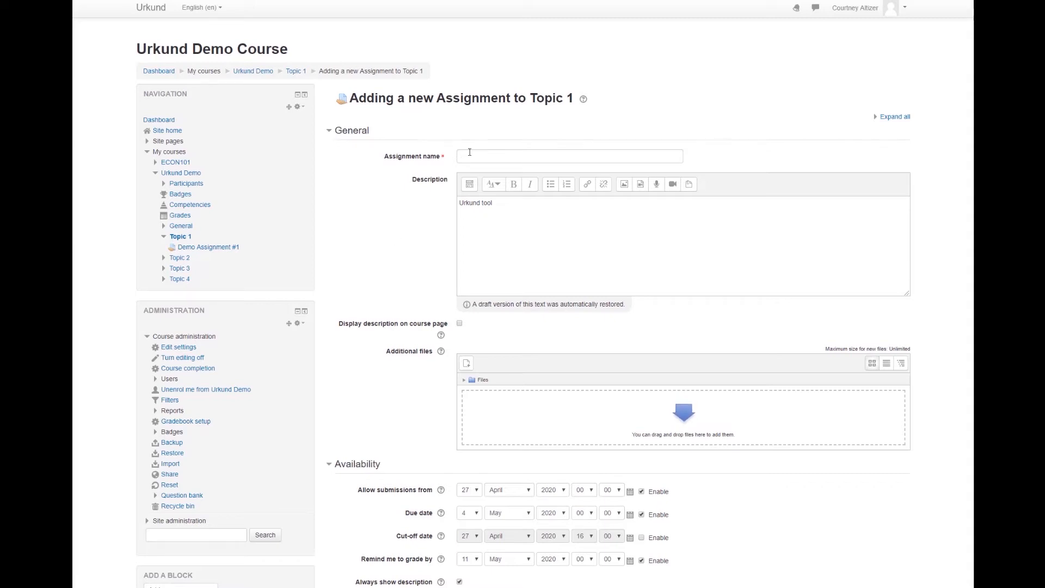
Enter 'Demo #2' as the assignment name
{"action": "type", "text": "Demo #2"}
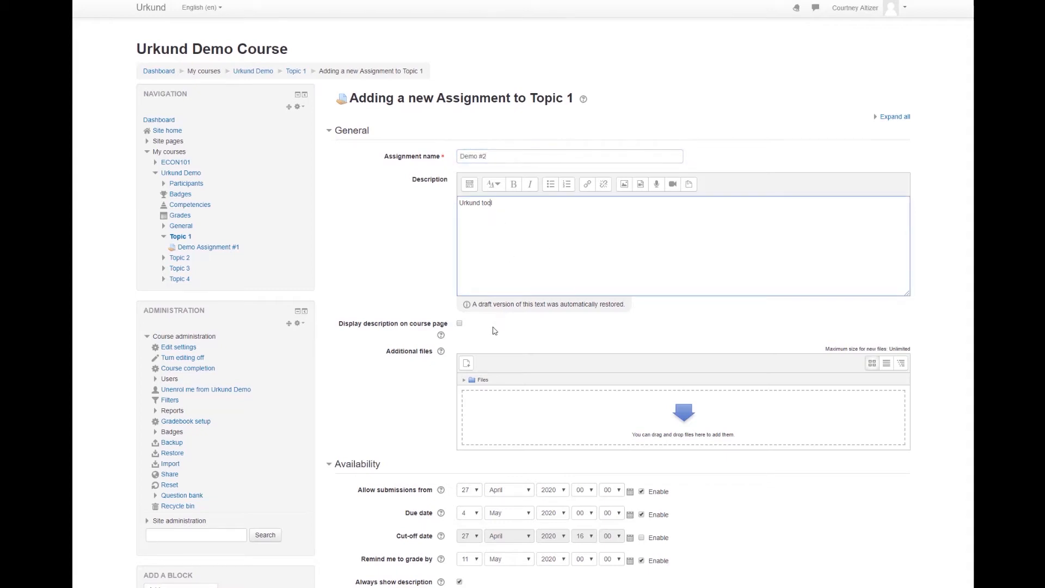
{"action": "scroll", "scroll_direction": "down", "scroll_amount": 3}
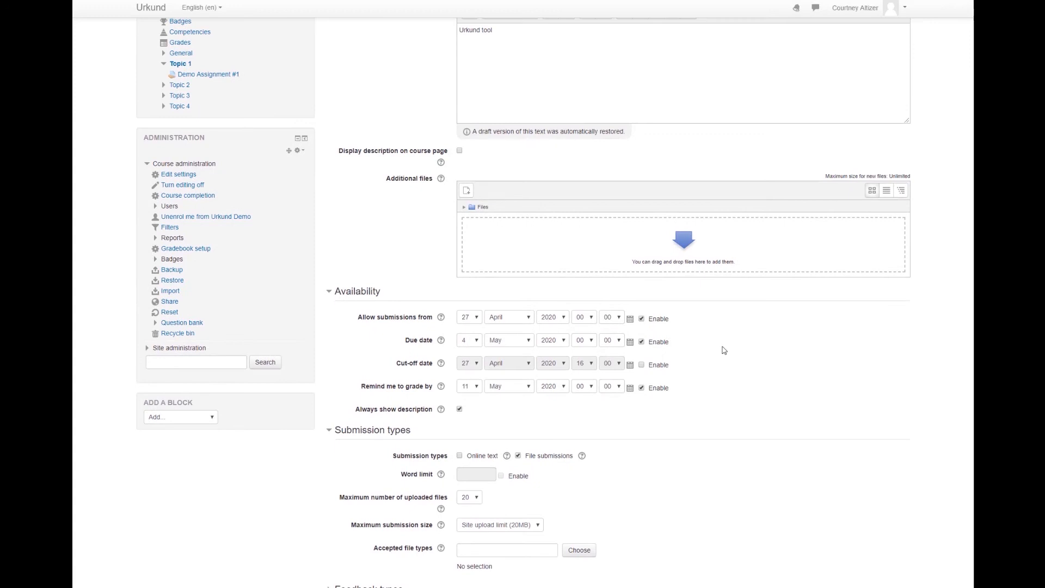
{"action": "scroll", "scroll_direction": "down", "scroll_amount": 3}
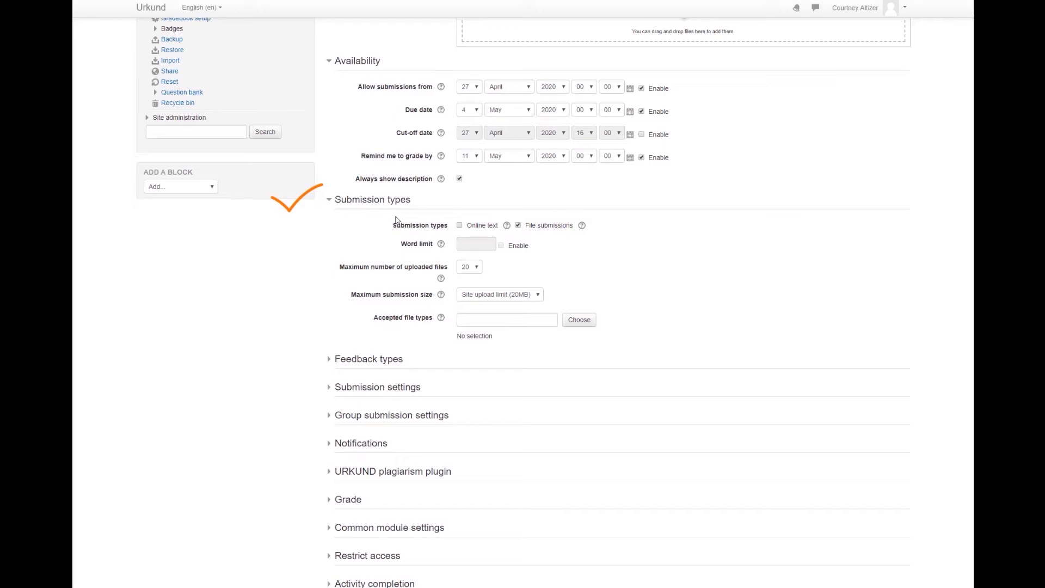
{"action": "mouse_move", "coordinate": [397, 213]}
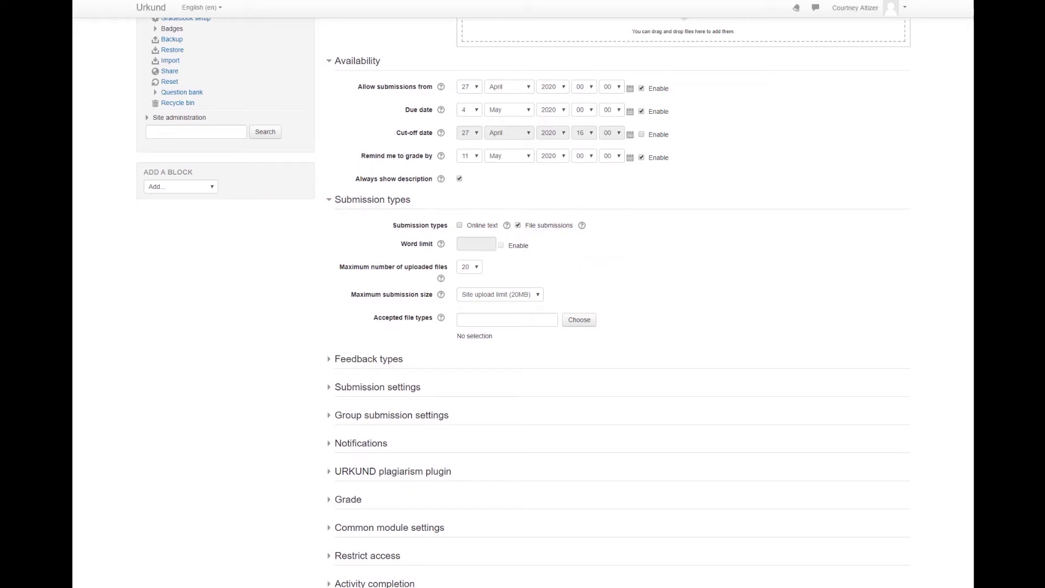
{"action": "scroll", "scroll_direction": "down", "scroll_amount": 3}
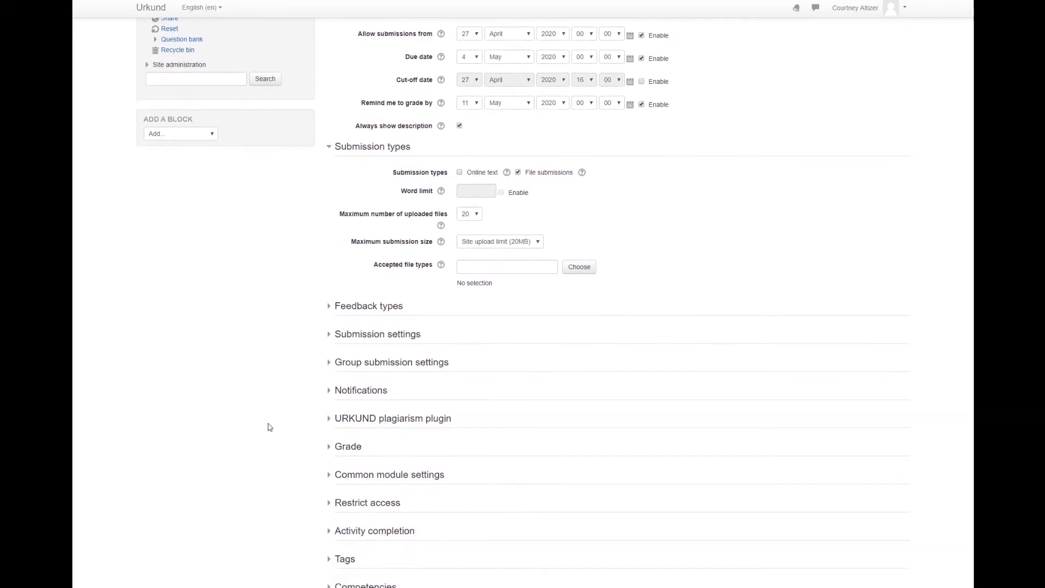
{"action": "scroll", "scroll_direction": "down", "scroll_amount": 3}
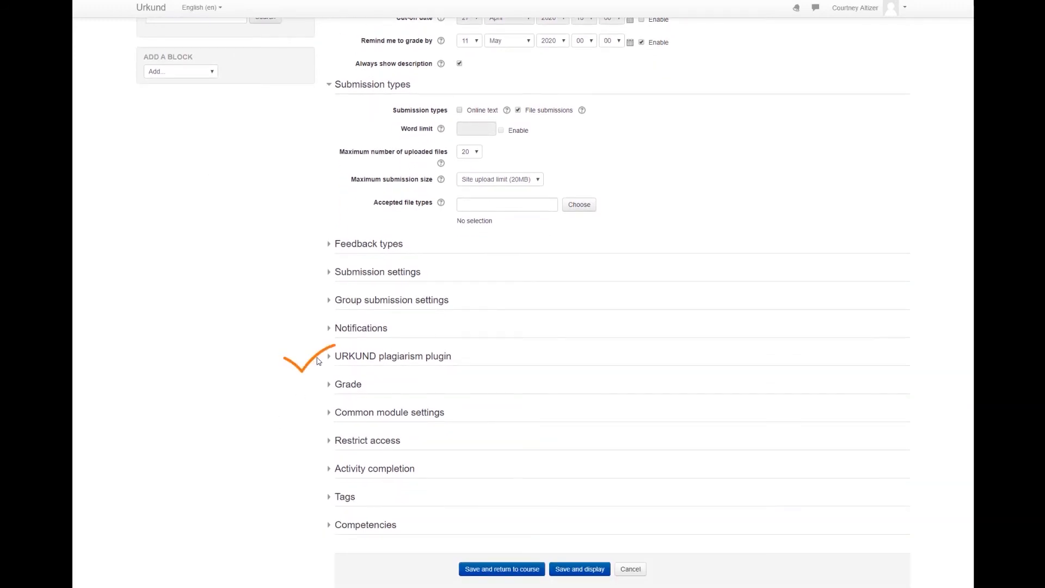
Expand the URKUND plagiarism plugin section, confirming Enable URKUND is Yes
{"action": "left_click", "coordinate": [335, 355]}
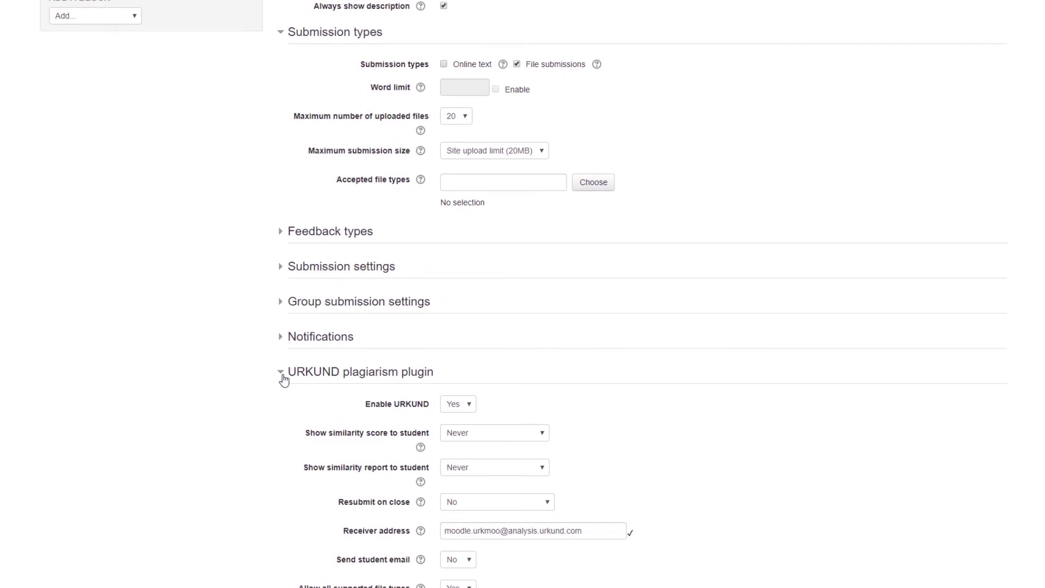
{"action": "mouse_move", "coordinate": [325, 416]}
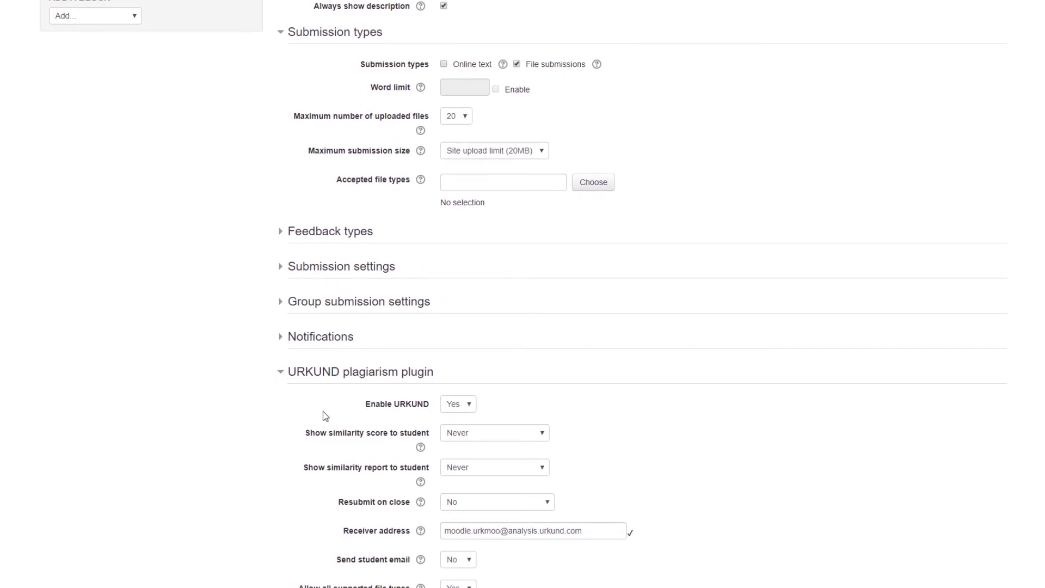
{"action": "mouse_move", "coordinate": [460, 430]}
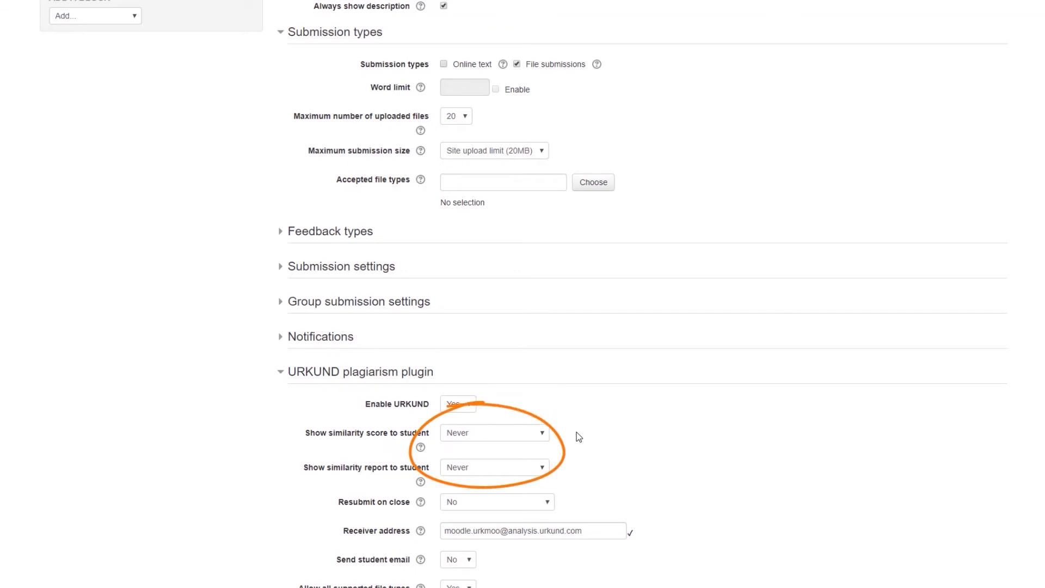
{"action": "mouse_move", "coordinate": [572, 434]}
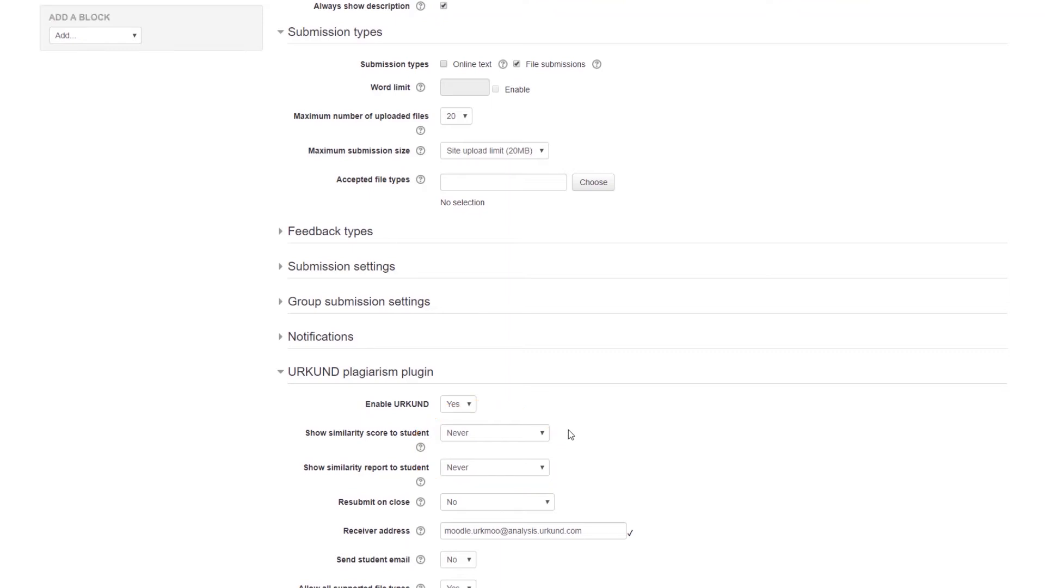
{"action": "mouse_move", "coordinate": [560, 476]}
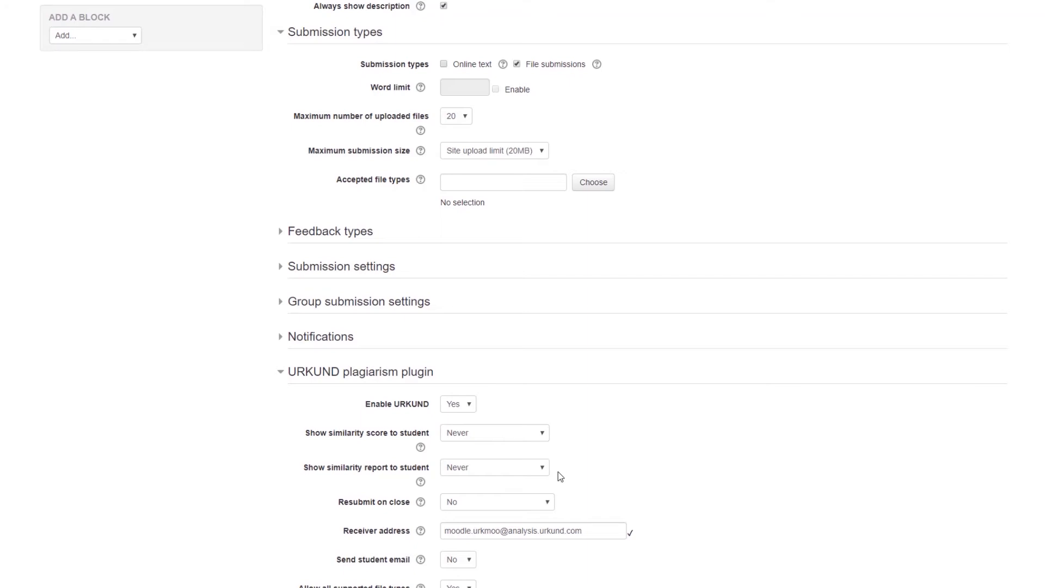
{"action": "mouse_move", "coordinate": [560, 475]}
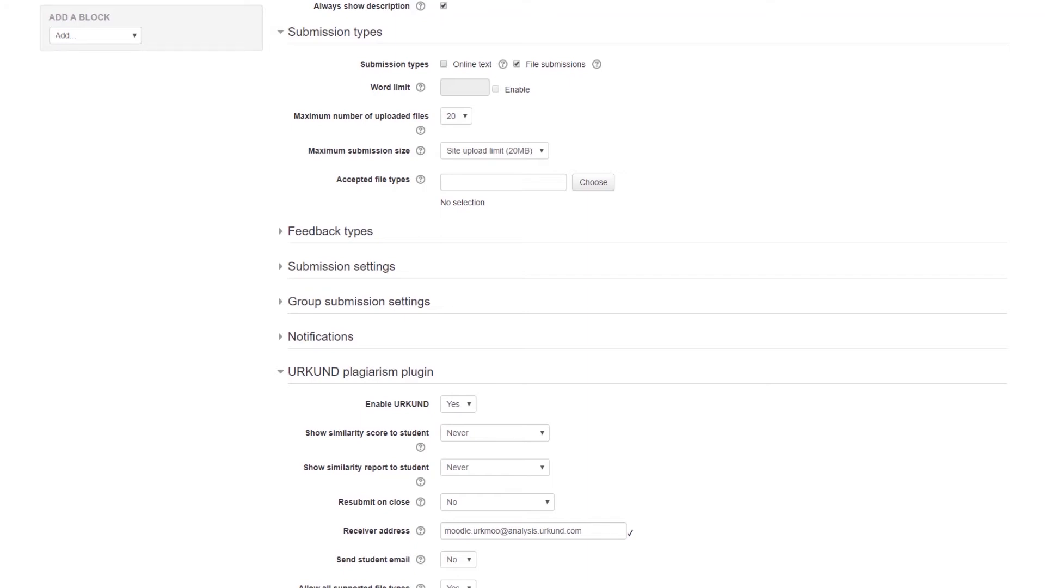
{"action": "mouse_move", "coordinate": [328, 535]}
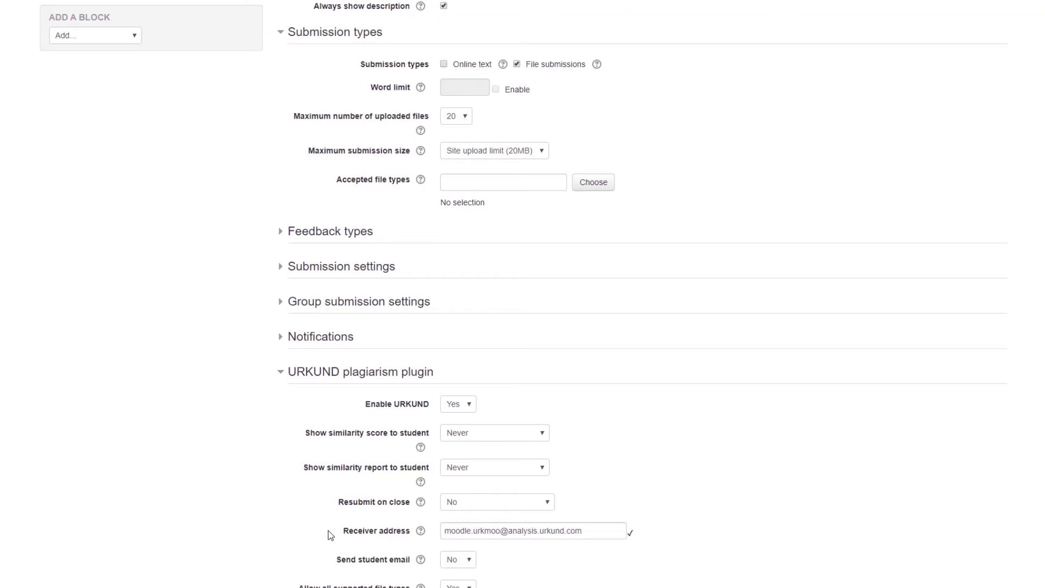
{"action": "scroll", "scroll_direction": "down", "scroll_amount": 3}
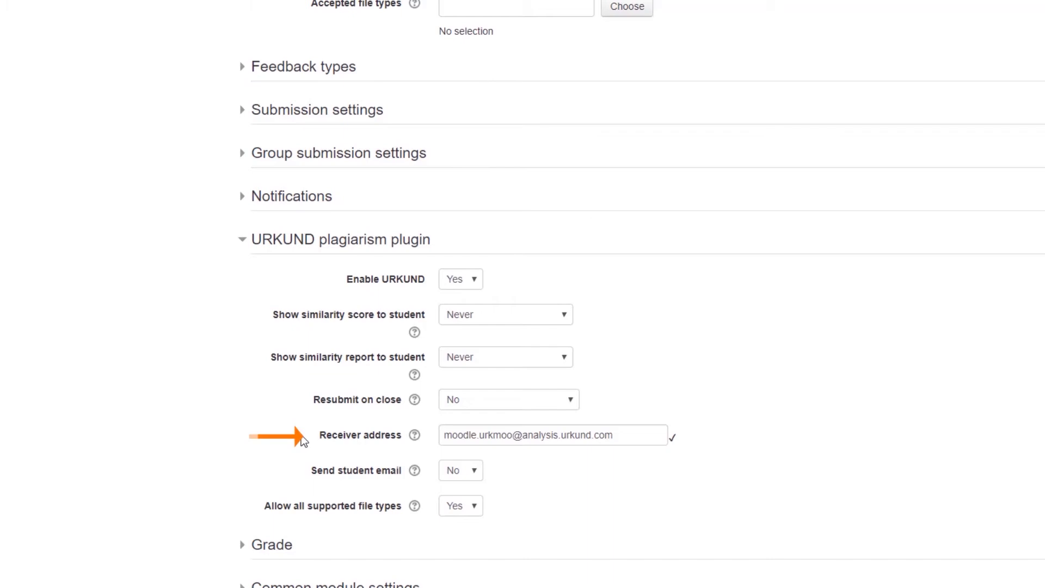
{"action": "mouse_move", "coordinate": [693, 448]}
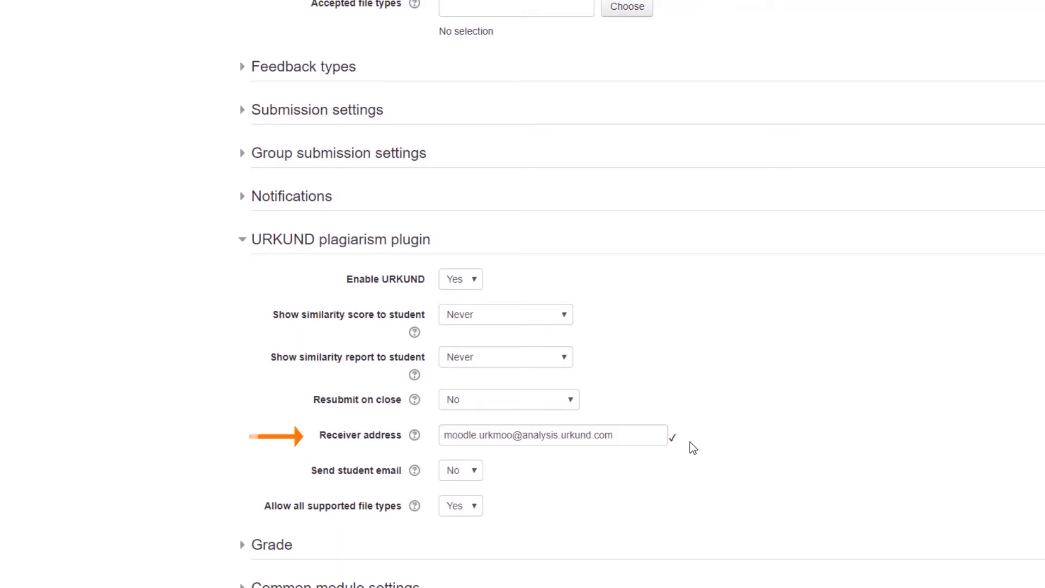
{"action": "mouse_move", "coordinate": [694, 443]}
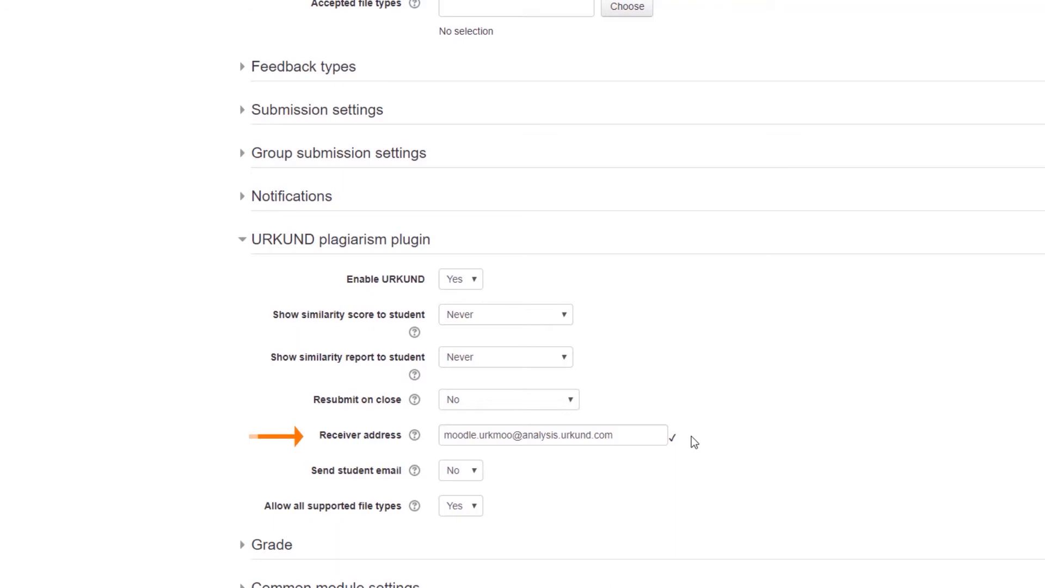
{"action": "triple_click", "coordinate": [552, 434]}
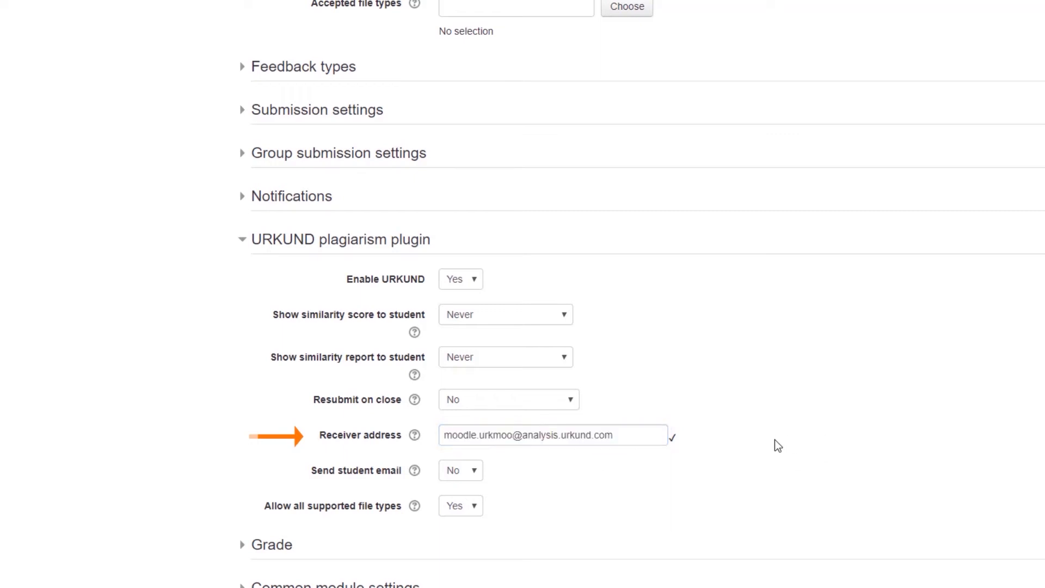
{"action": "mouse_move", "coordinate": [717, 443]}
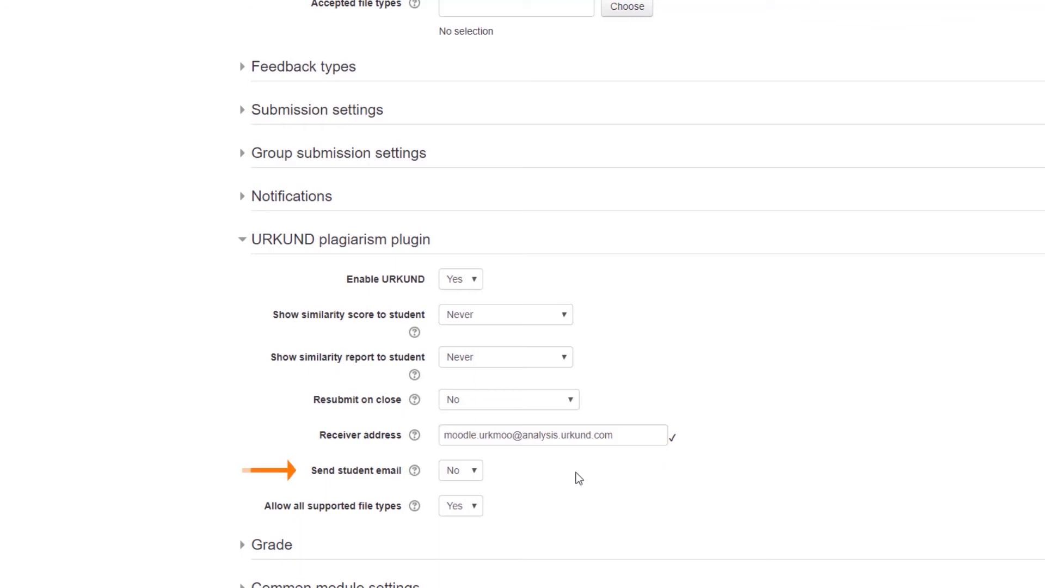
{"action": "mouse_move", "coordinate": [543, 475]}
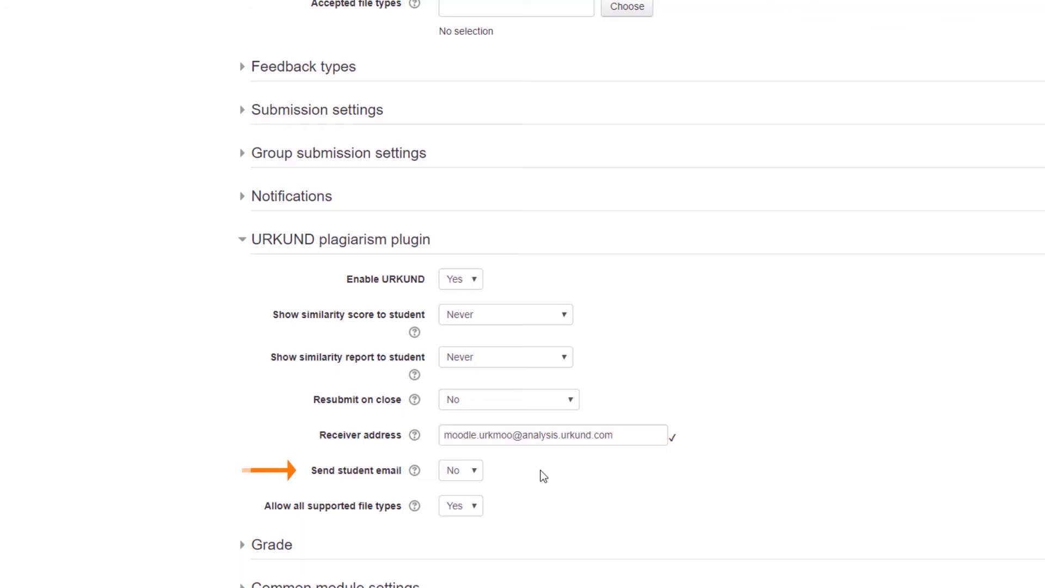
{"action": "mouse_move", "coordinate": [492, 475]}
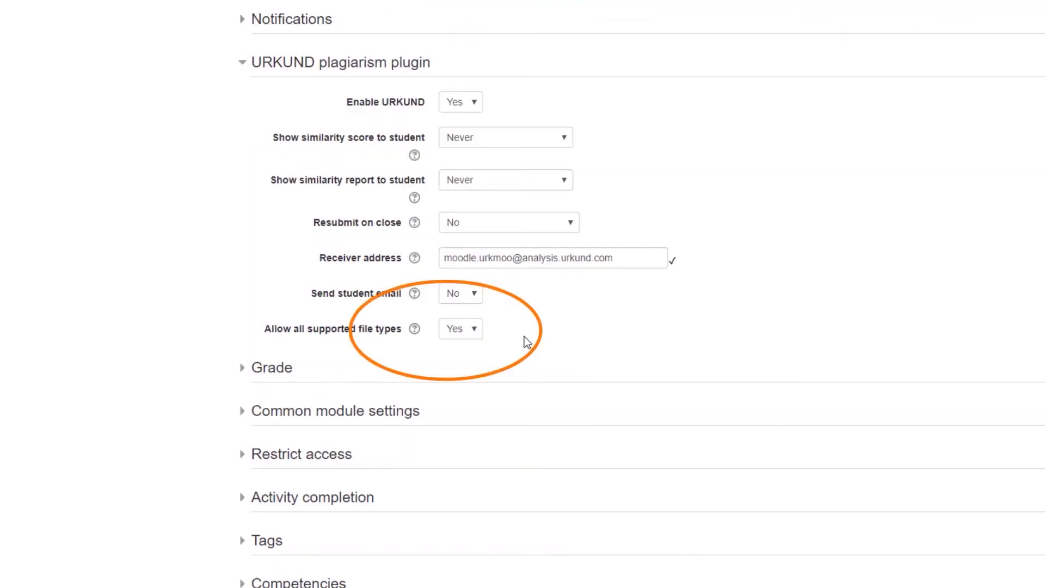
{"action": "mouse_move", "coordinate": [475, 332]}
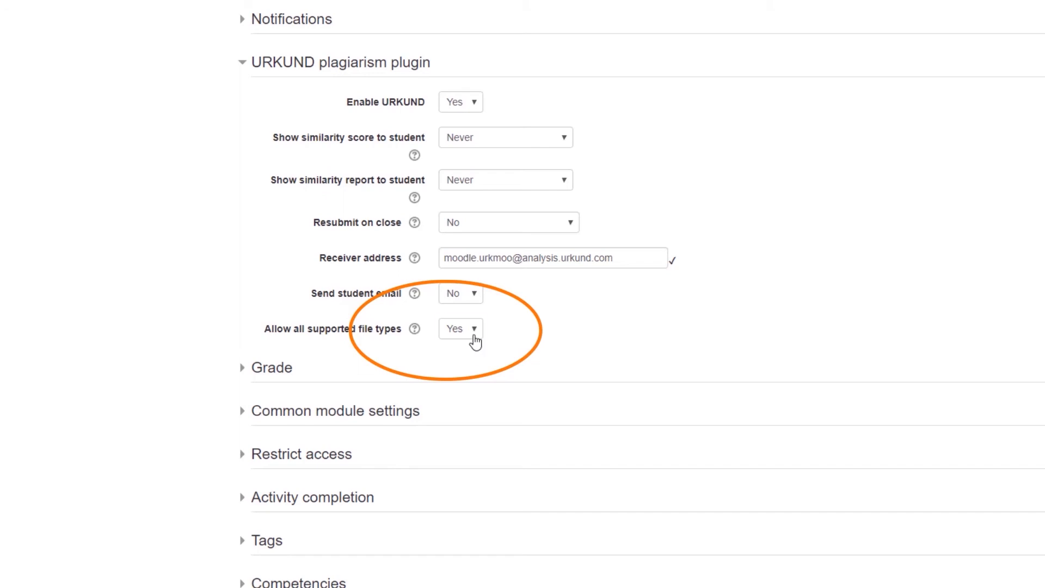
Disallow all supported file types and accept only doc, docx and pdf
{"action": "left_click", "coordinate": [460, 328]}
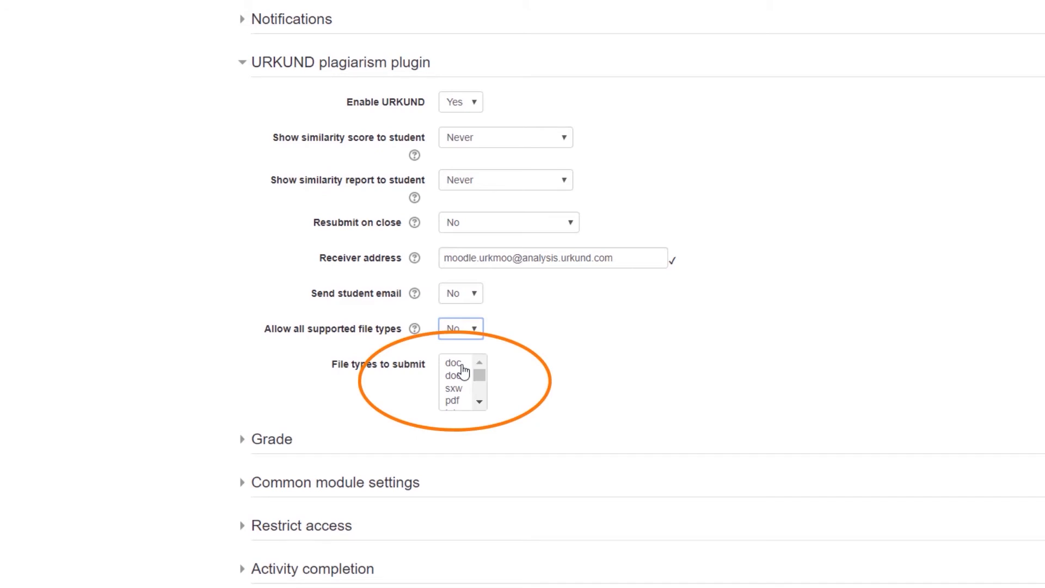
{"action": "left_click", "coordinate": [454, 400]}
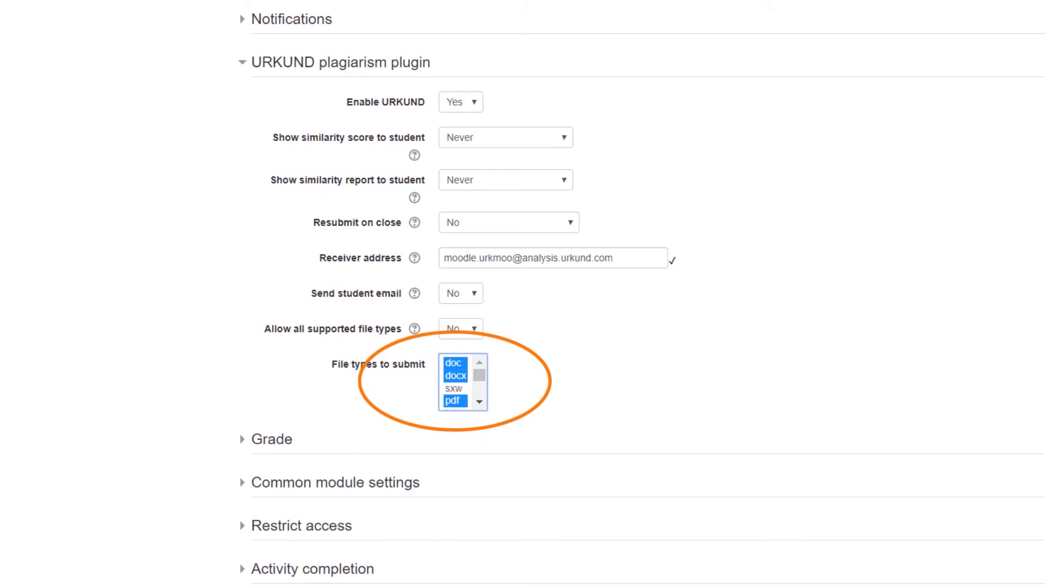
{"action": "scroll", "scroll_direction": "down", "scroll_amount": 3}
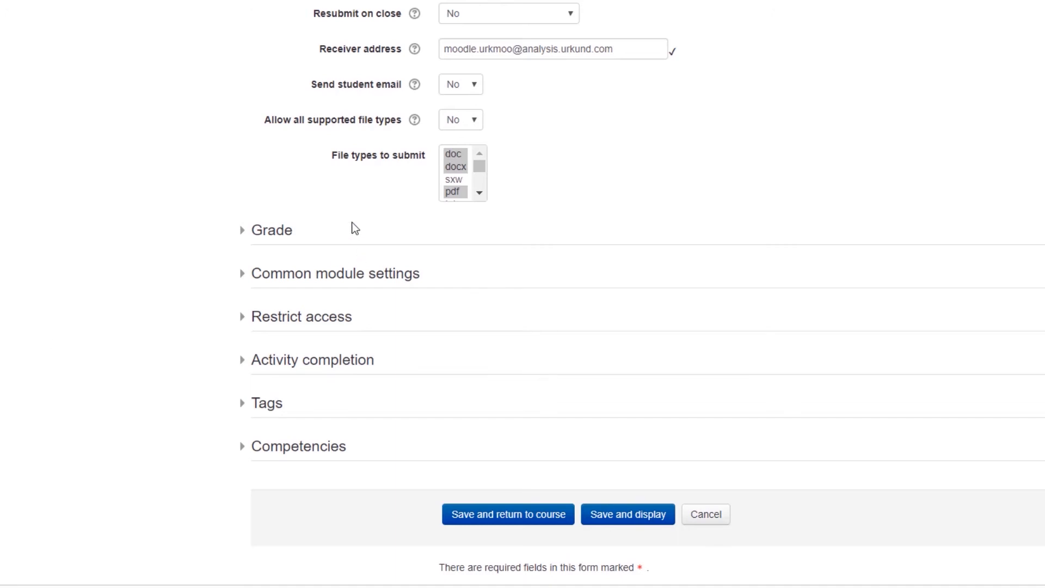
Save Demo #2 and return to the course page
{"action": "left_click", "coordinate": [459, 119]}
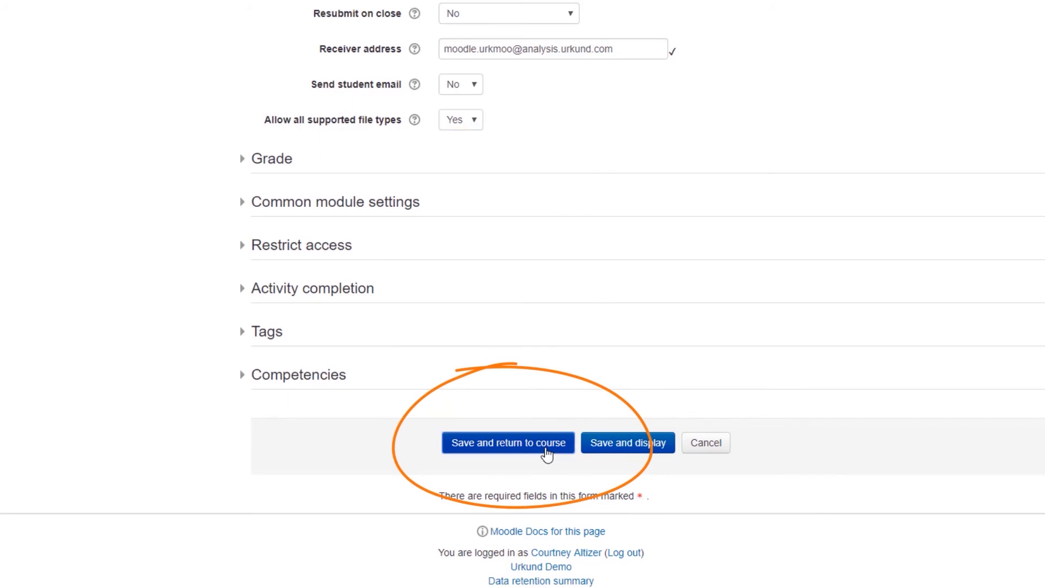
{"action": "left_click", "coordinate": [507, 442]}
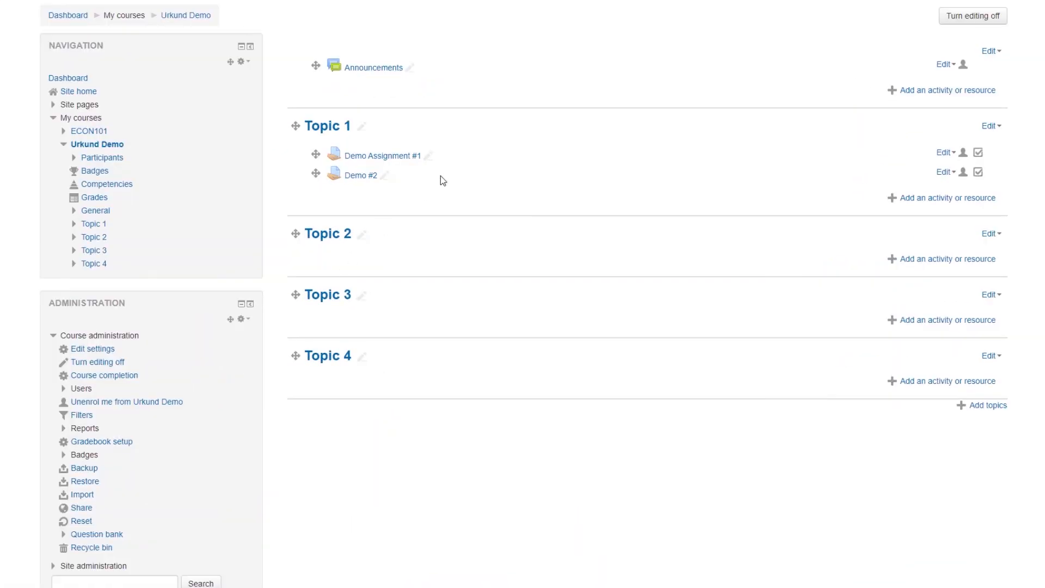
{"action": "mouse_move", "coordinate": [383, 175]}
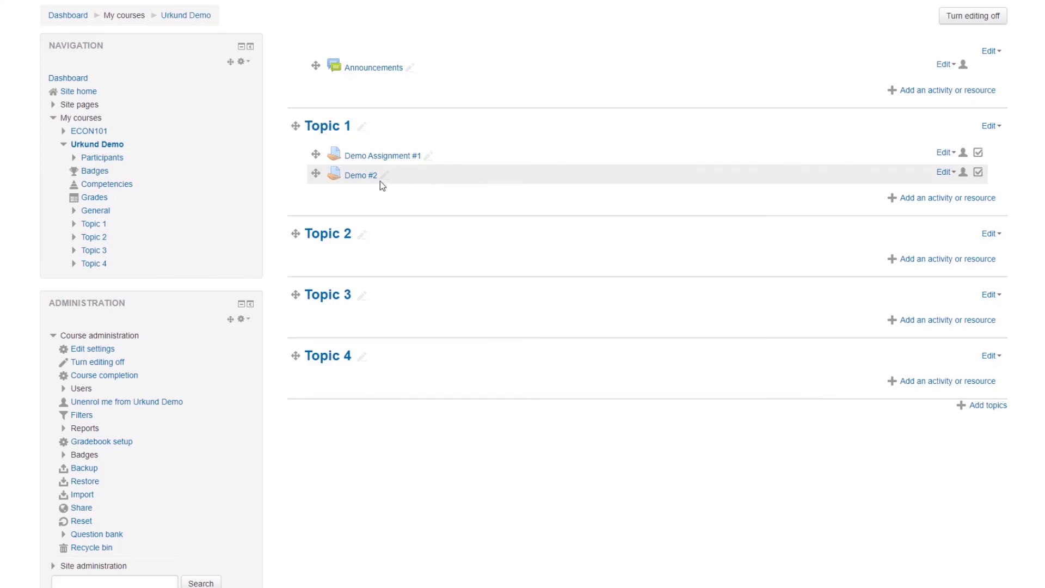
{"action": "mouse_move", "coordinate": [360, 175]}
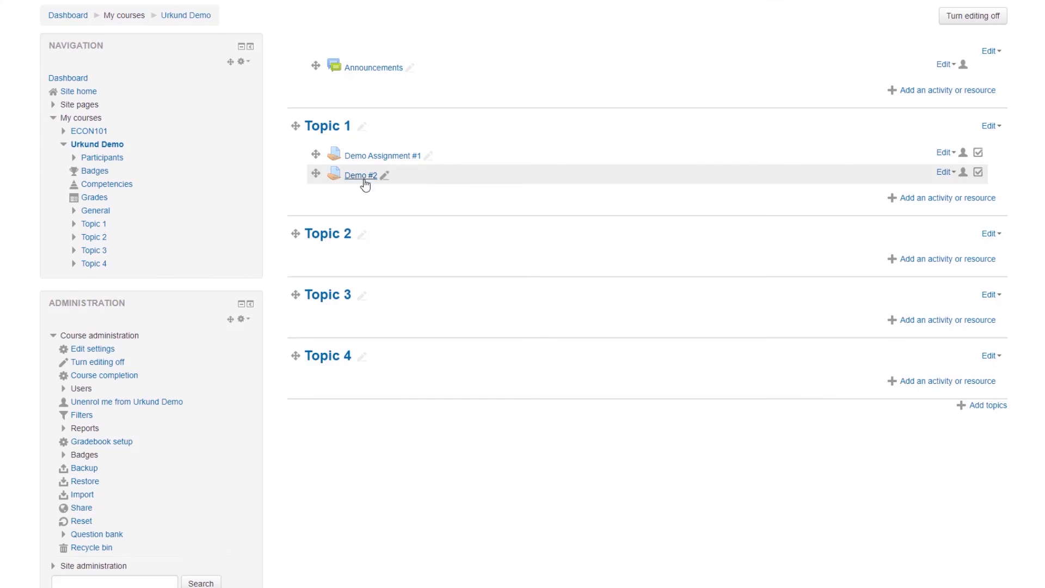
View all Demo #2 submissions and check the pending URKUND indicator
{"action": "left_click", "coordinate": [361, 176]}
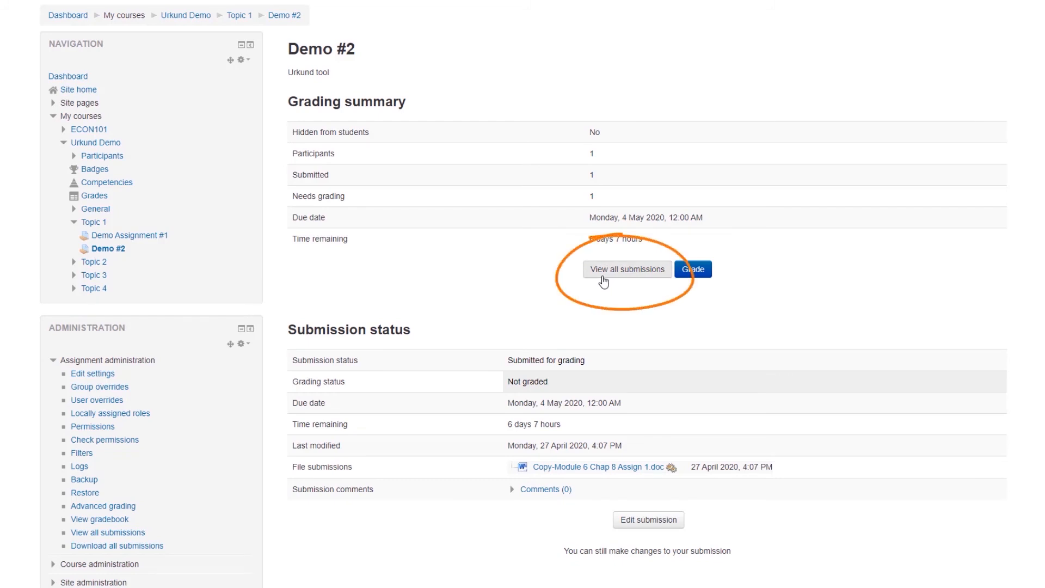
{"action": "left_click", "coordinate": [627, 269]}
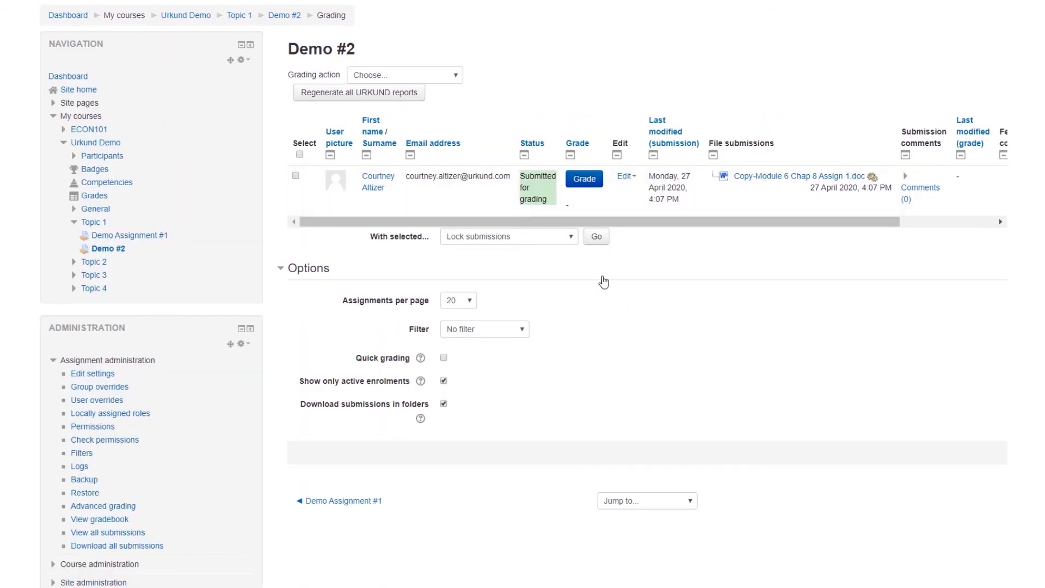
{"action": "mouse_move", "coordinate": [351, 211]}
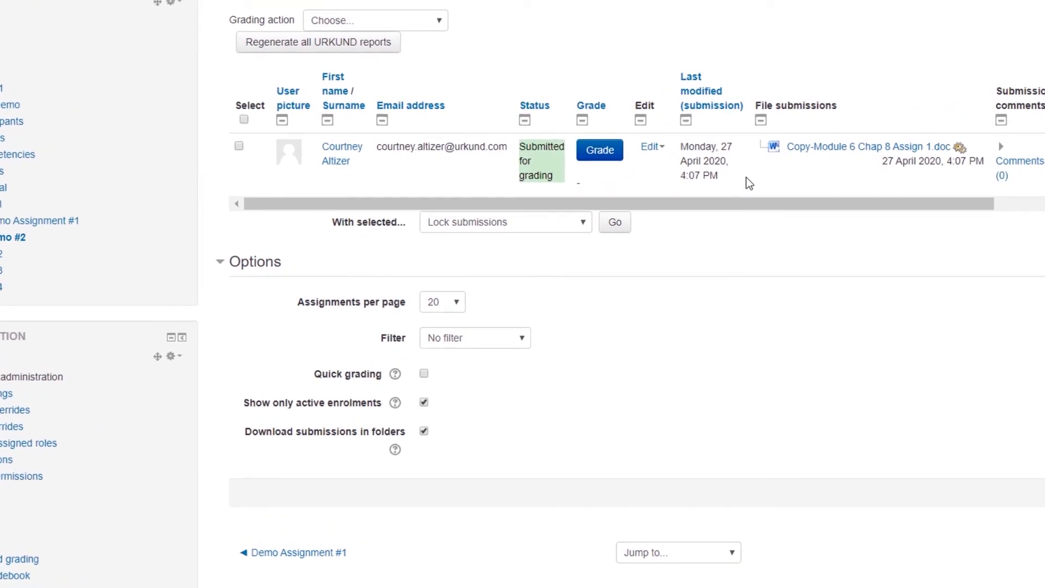
{"action": "mouse_move", "coordinate": [784, 166]}
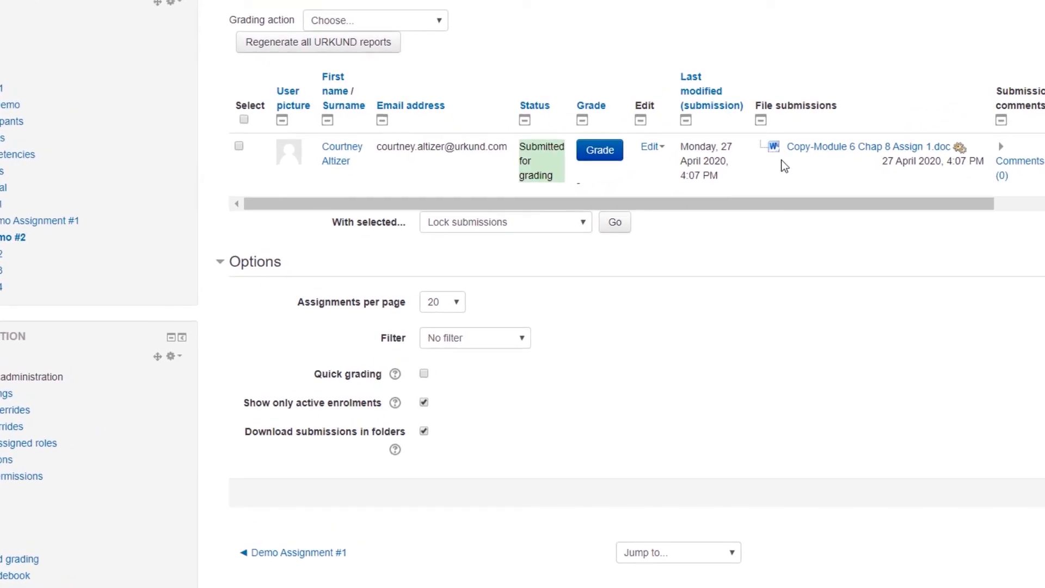
{"action": "mouse_move", "coordinate": [850, 160]}
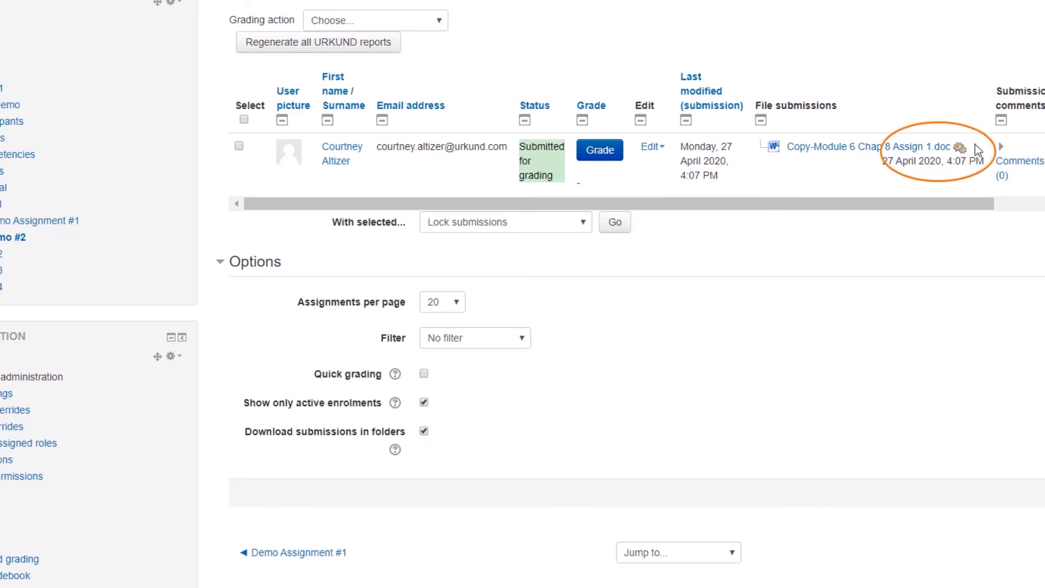
{"action": "mouse_move", "coordinate": [962, 160]}
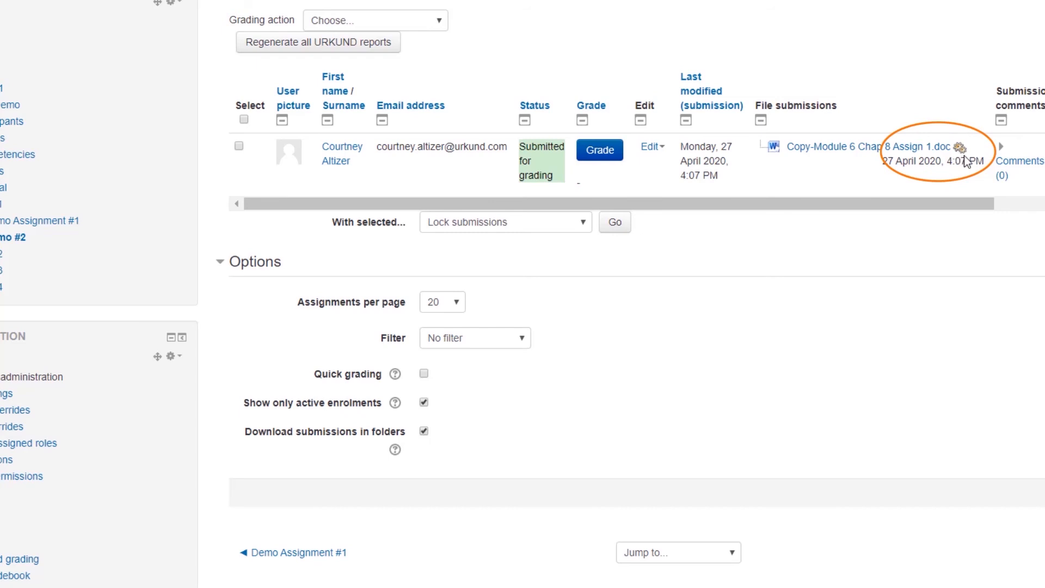
{"action": "mouse_move", "coordinate": [952, 162]}
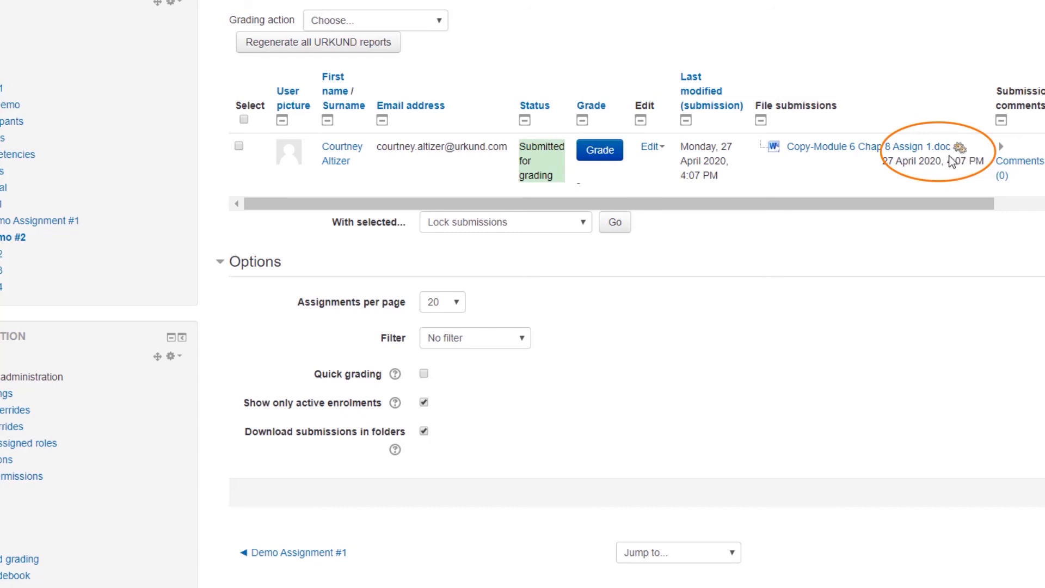
{"action": "mouse_move", "coordinate": [967, 165]}
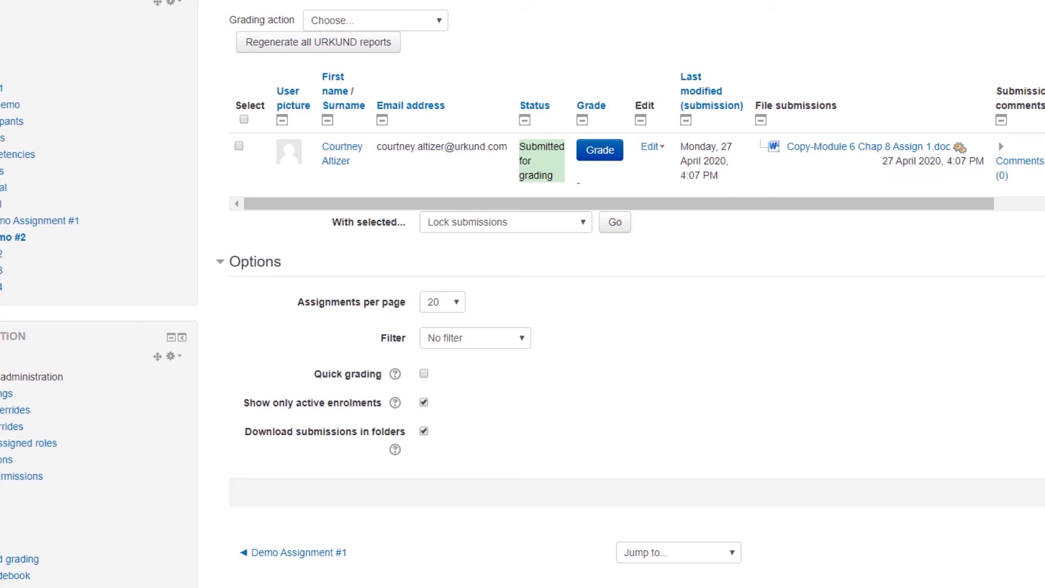
{"action": "scroll", "scroll_direction": "up", "scroll_amount": 3}
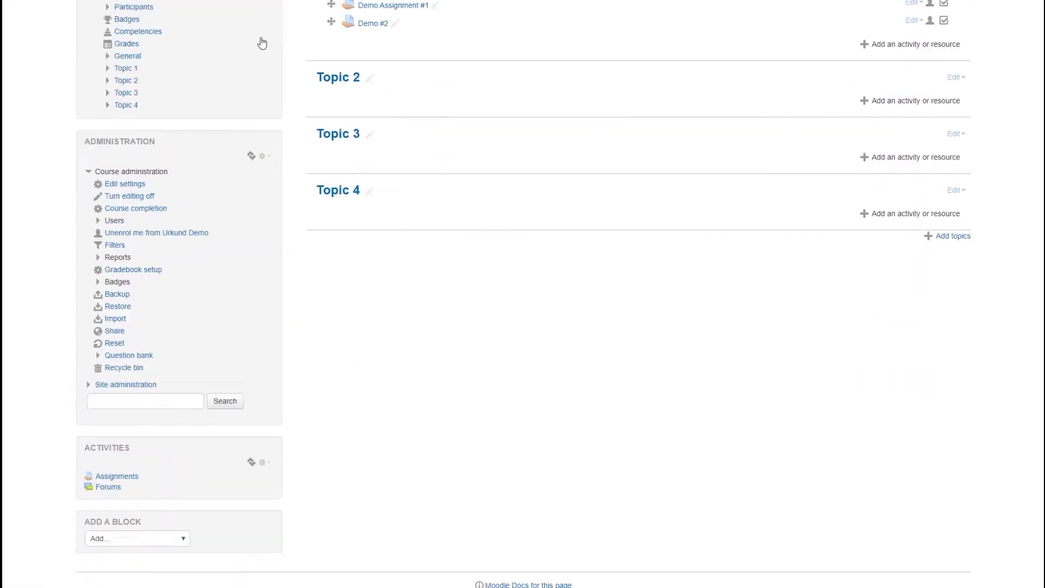
View all Demo Assignment #1 submissions, showing the 100% URKUND score
{"action": "scroll", "scroll_direction": "up", "scroll_amount": 3}
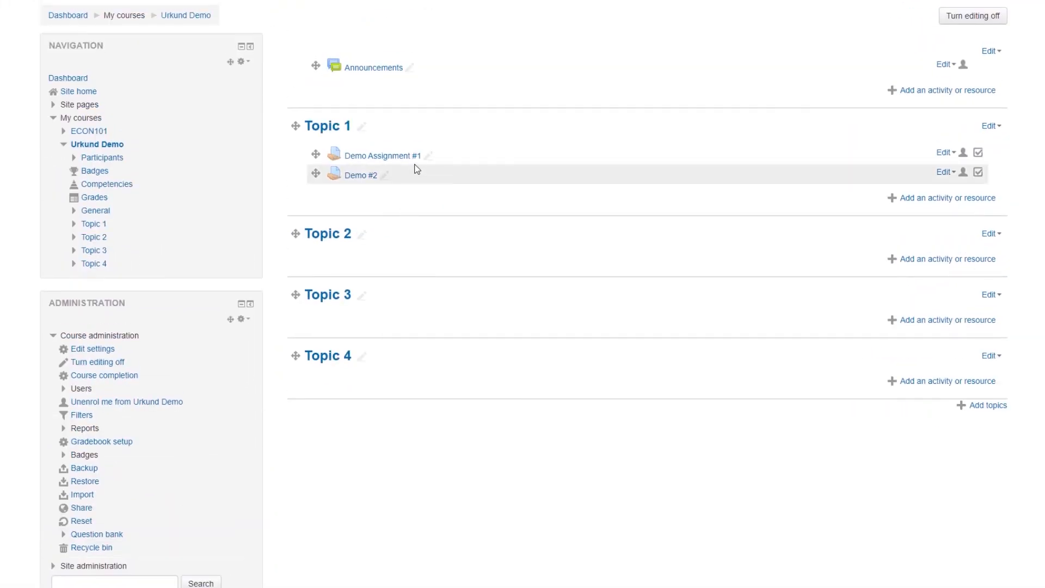
{"action": "mouse_move", "coordinate": [383, 155]}
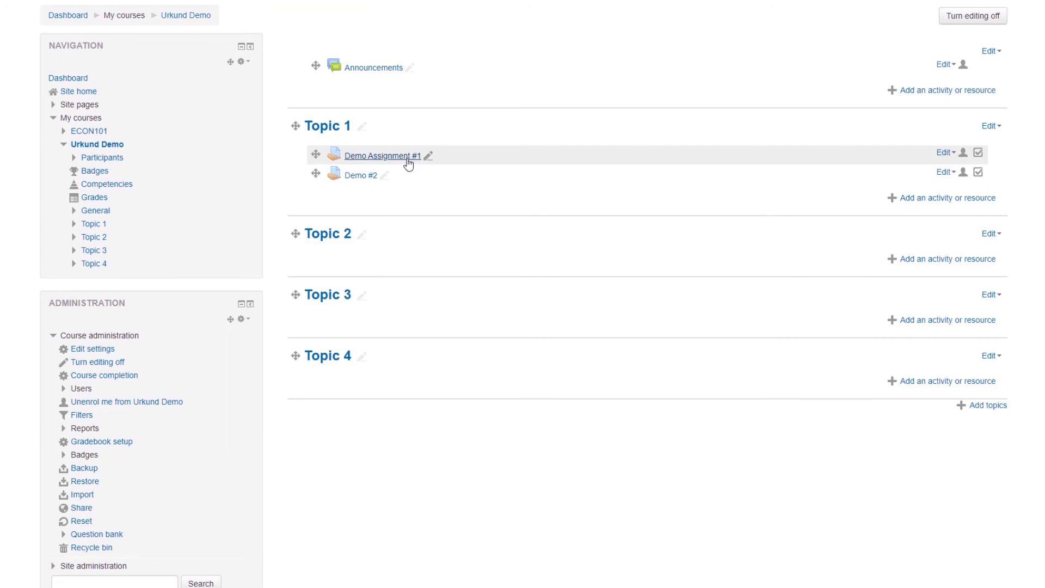
{"action": "left_click", "coordinate": [382, 155]}
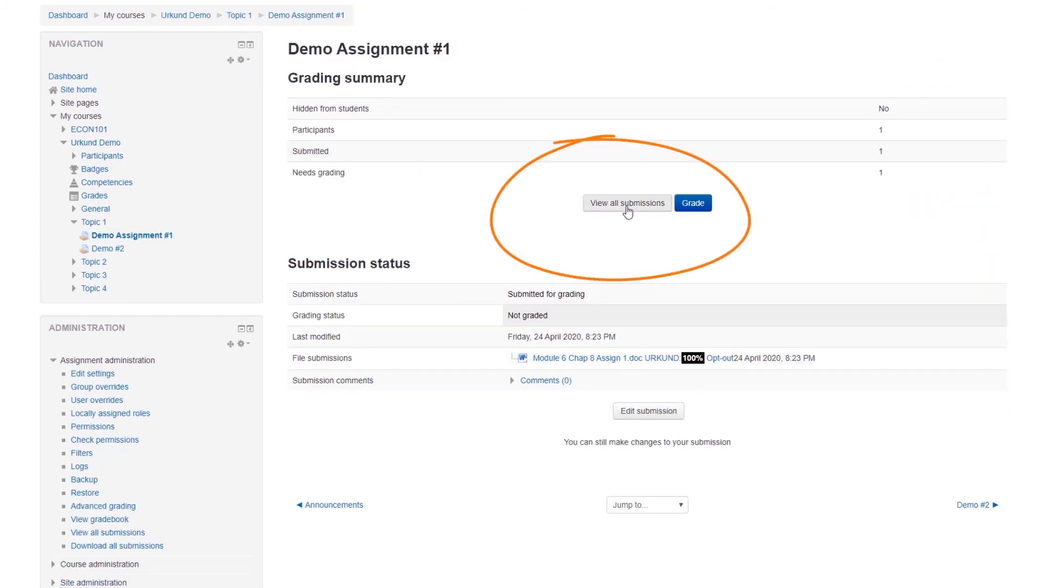
{"action": "left_click", "coordinate": [626, 202]}
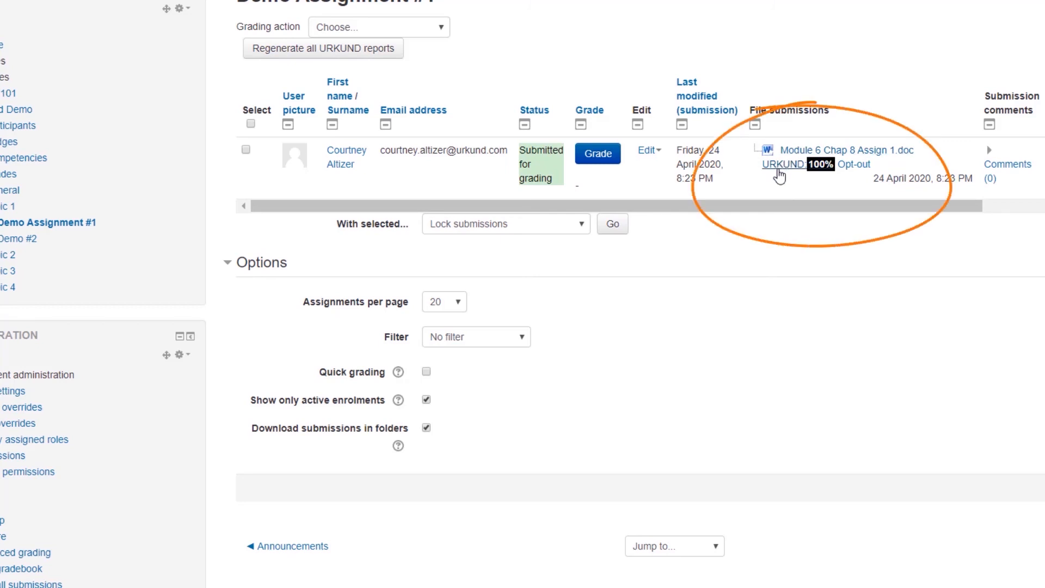
{"action": "mouse_move", "coordinate": [825, 176]}
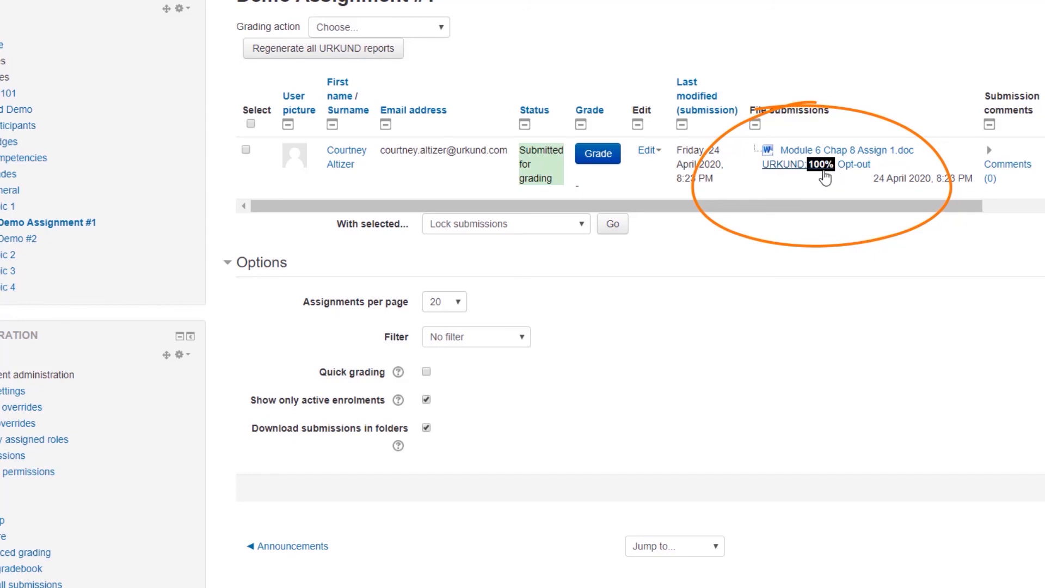
{"action": "mouse_move", "coordinate": [822, 178]}
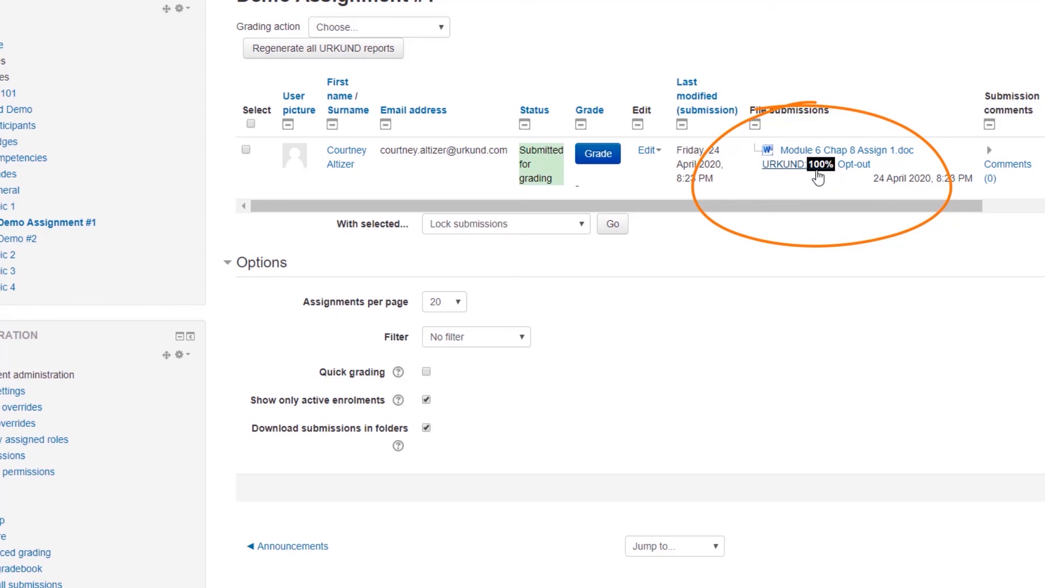
{"action": "mouse_move", "coordinate": [790, 172]}
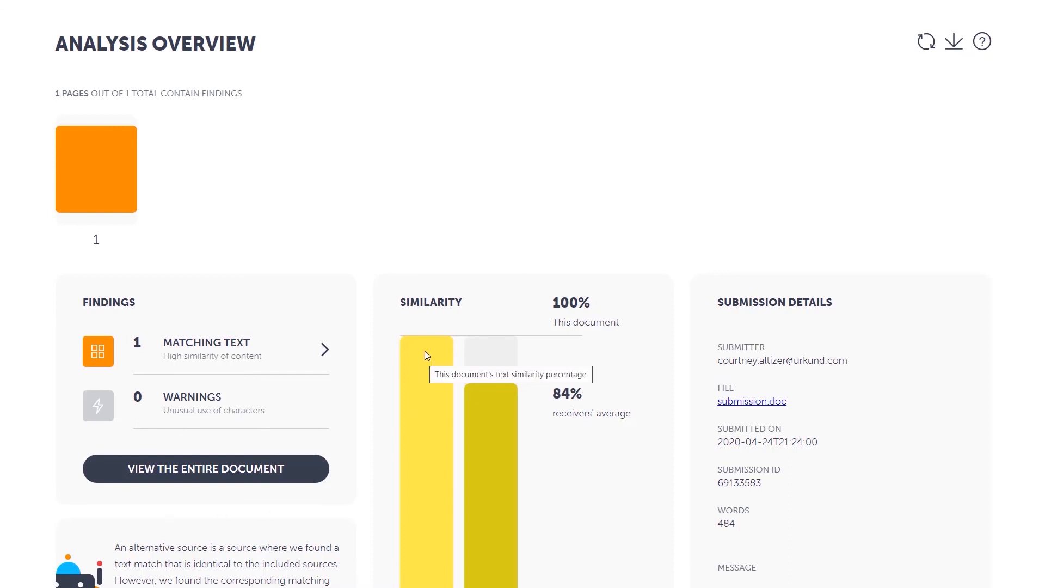
{"action": "mouse_move", "coordinate": [577, 318]}
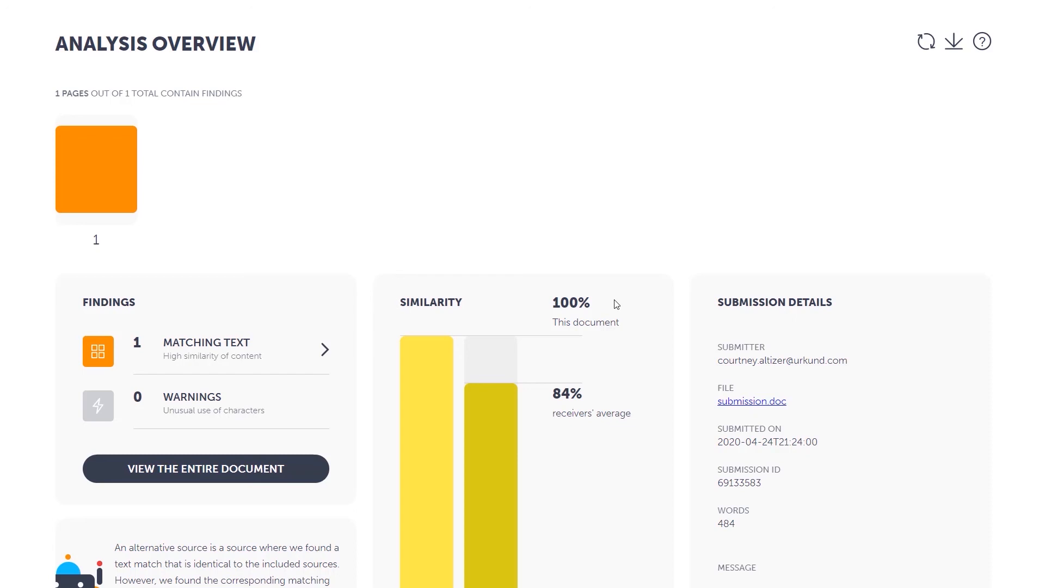
{"action": "mouse_move", "coordinate": [408, 146]}
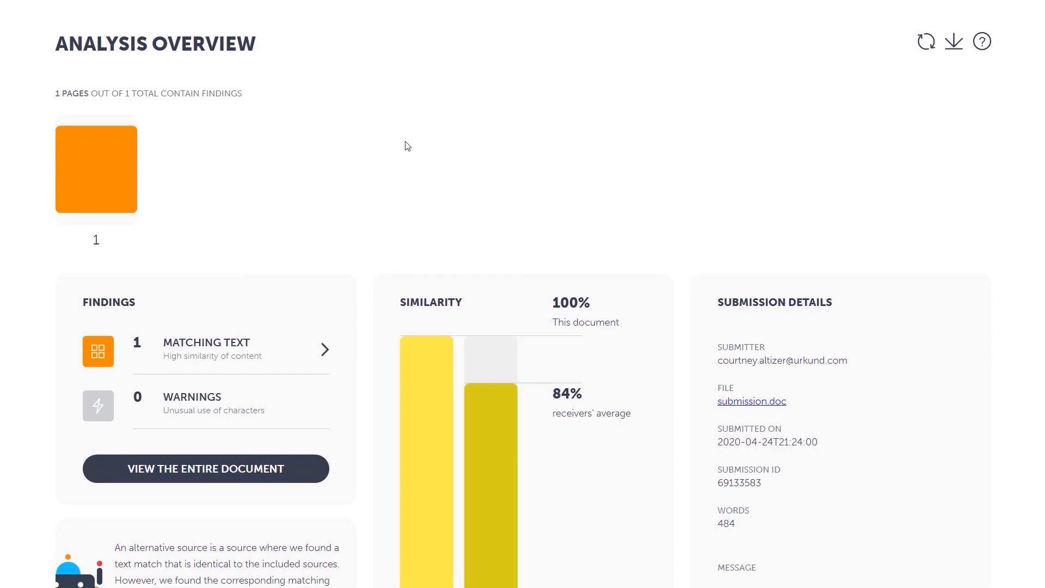
{"action": "mouse_move", "coordinate": [422, 150]}
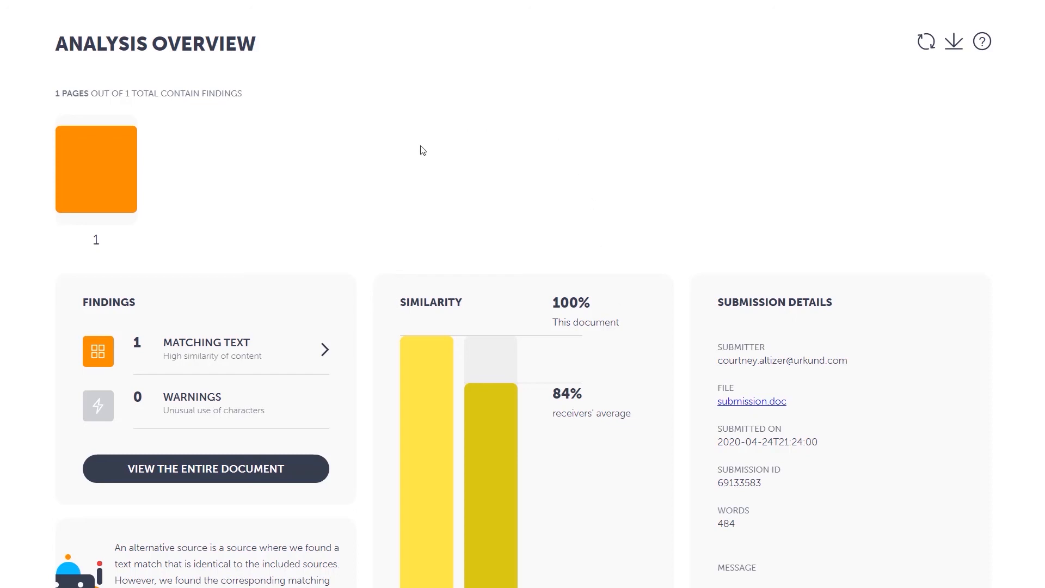
{"action": "mouse_move", "coordinate": [392, 180]}
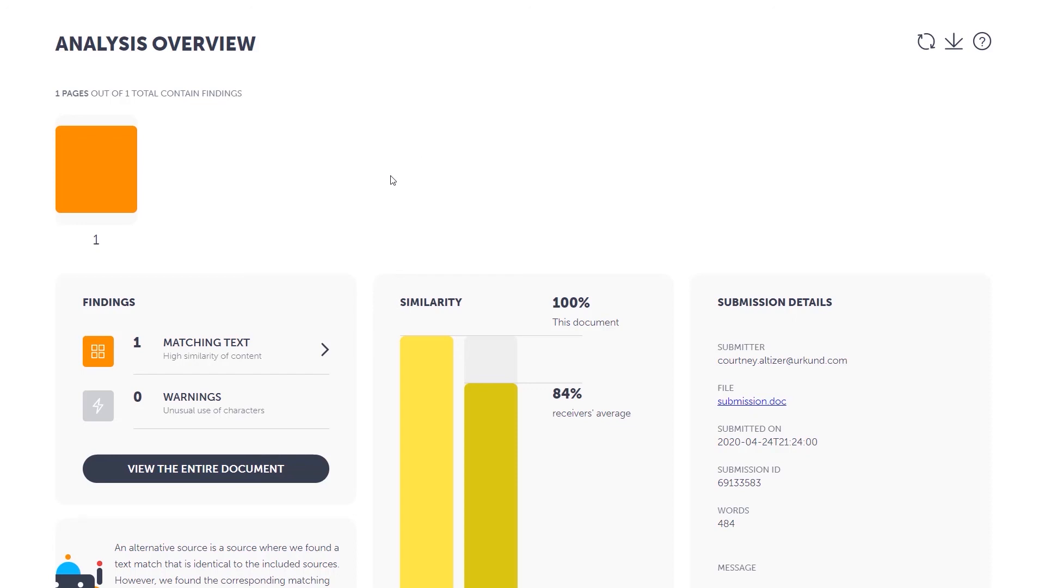